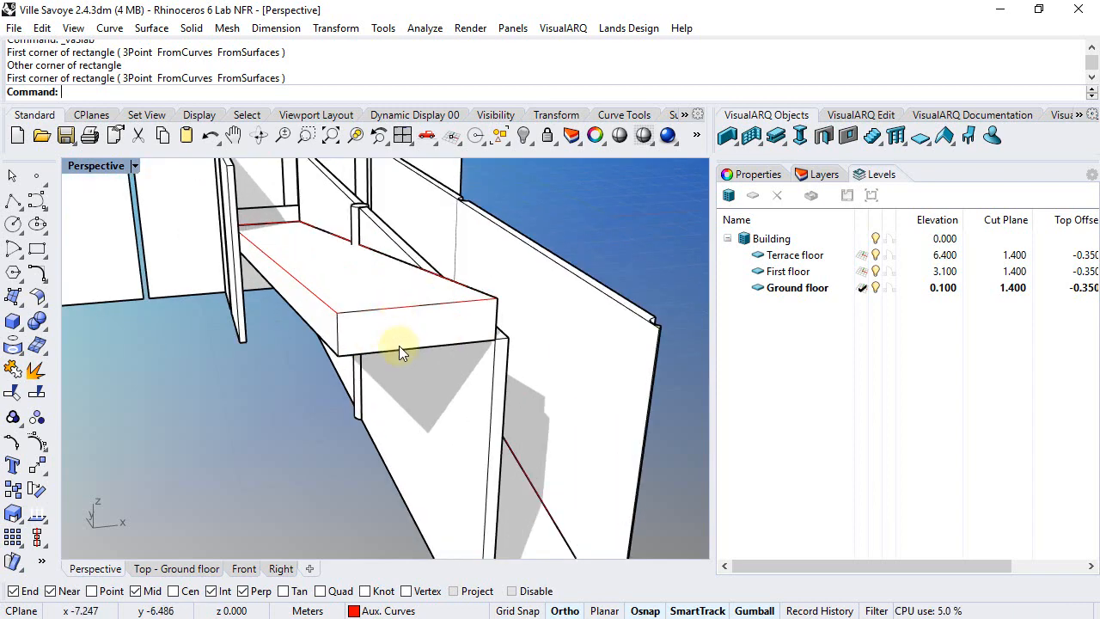
Orbit to see the whole ramp and expand the Slab button's extra commands
left_click_drag(399, 353, 399, 324)
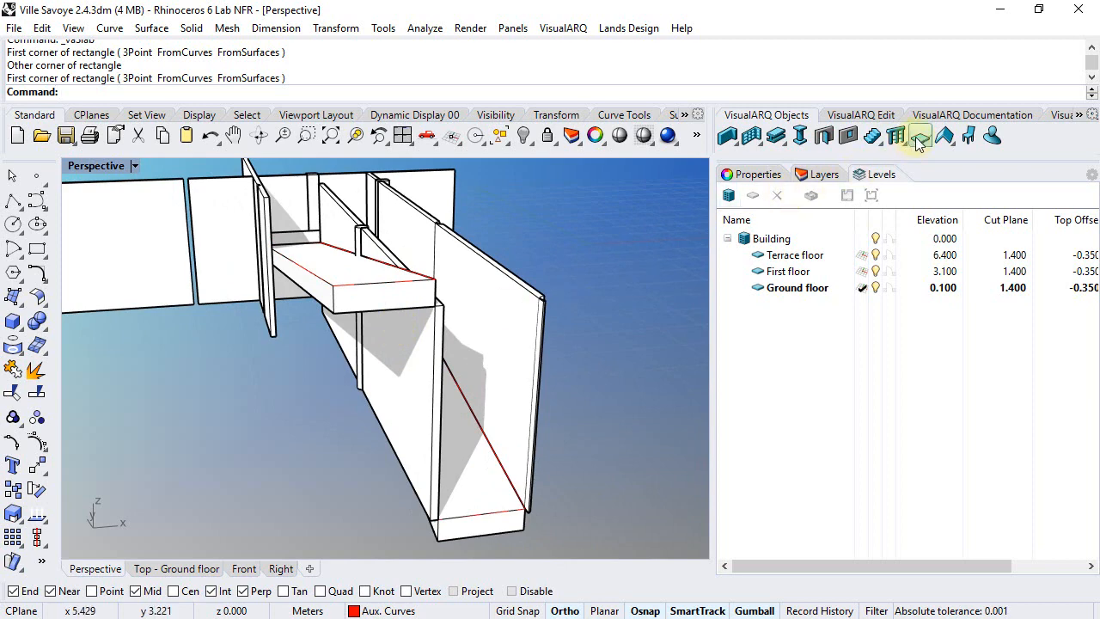
left_click(919, 136)
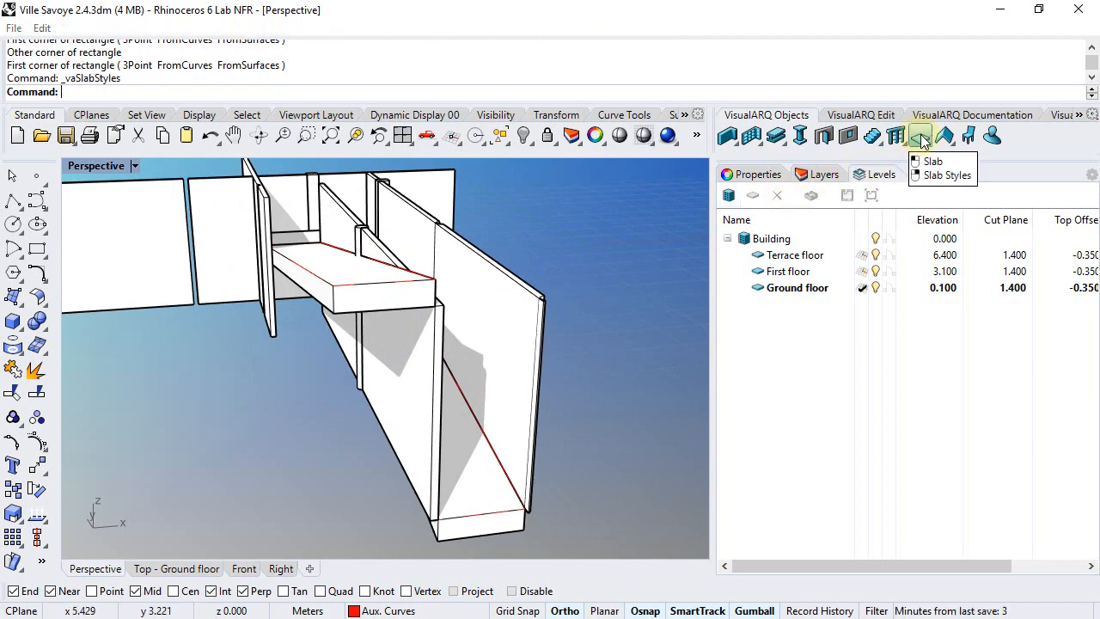
Create a new slab style in the Slab Styles manager
left_click(944, 175)
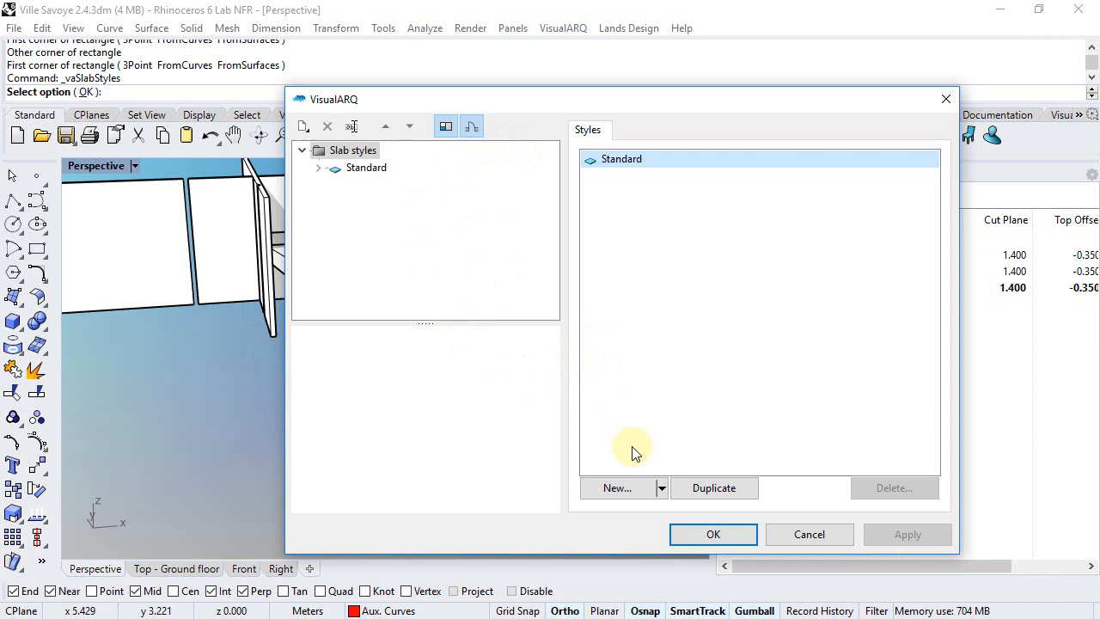
left_click(617, 489)
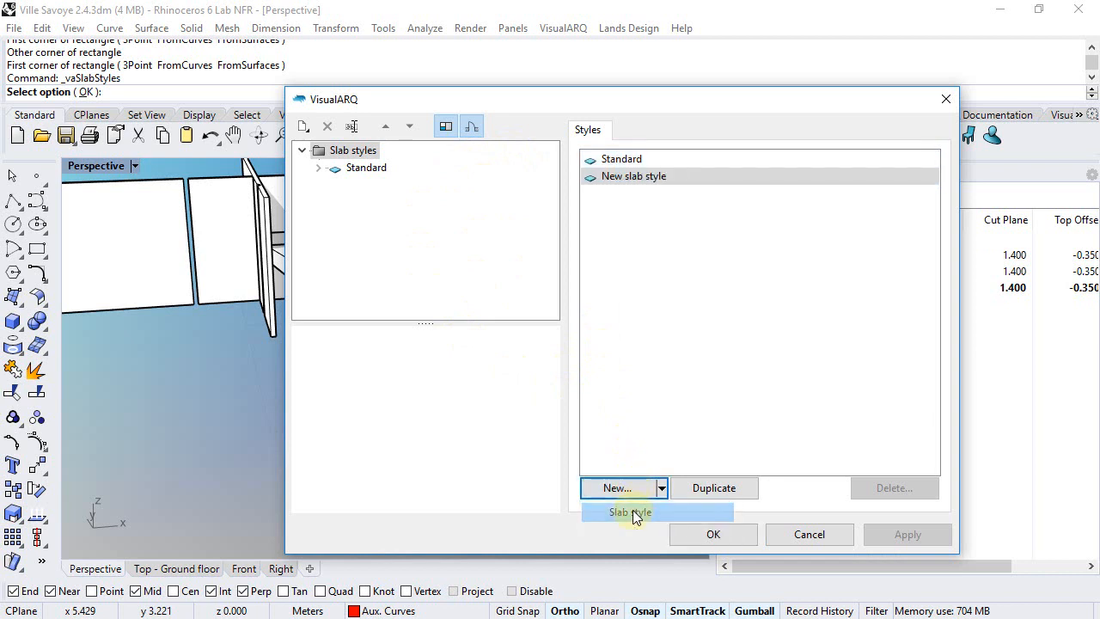
left_click(629, 513)
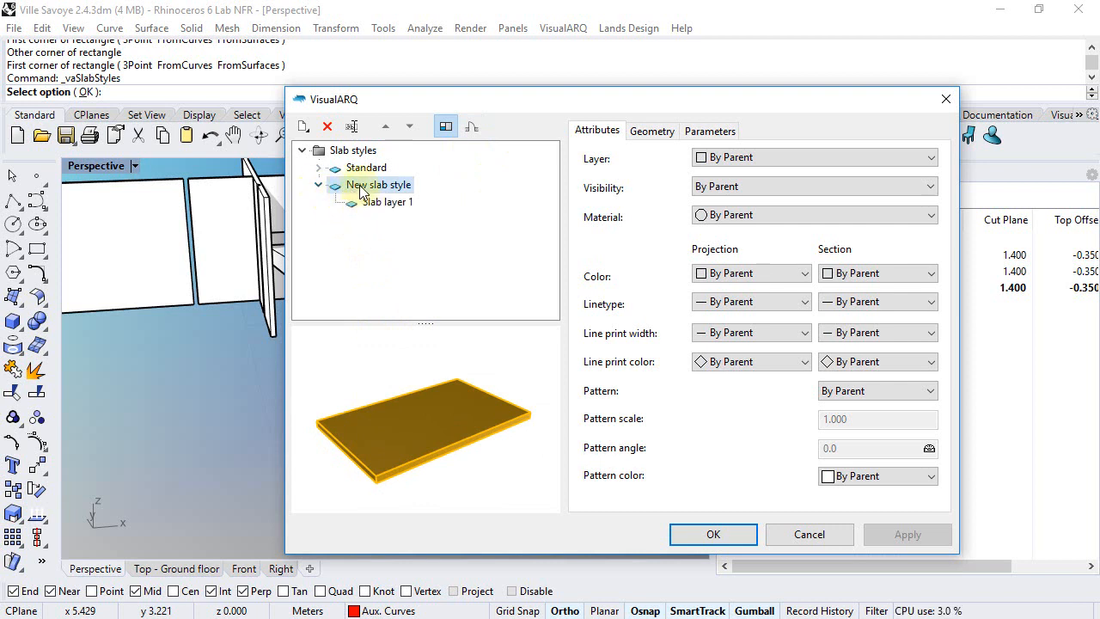
Add a second slab layer to the new style with thickness 0.170
right_click(375, 185)
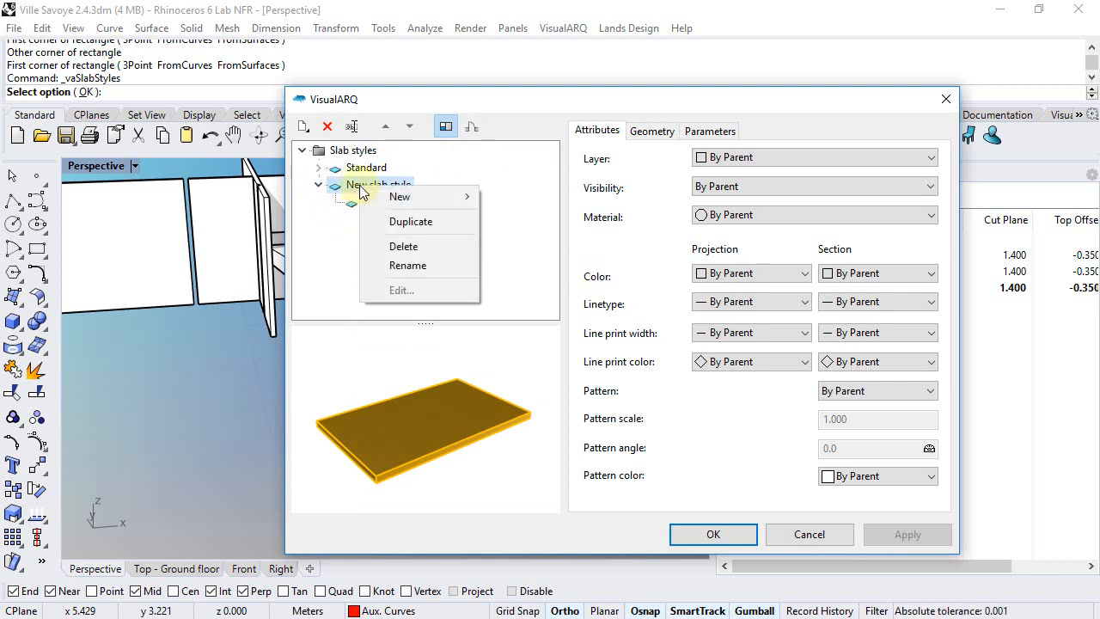
mouse_move(399, 196)
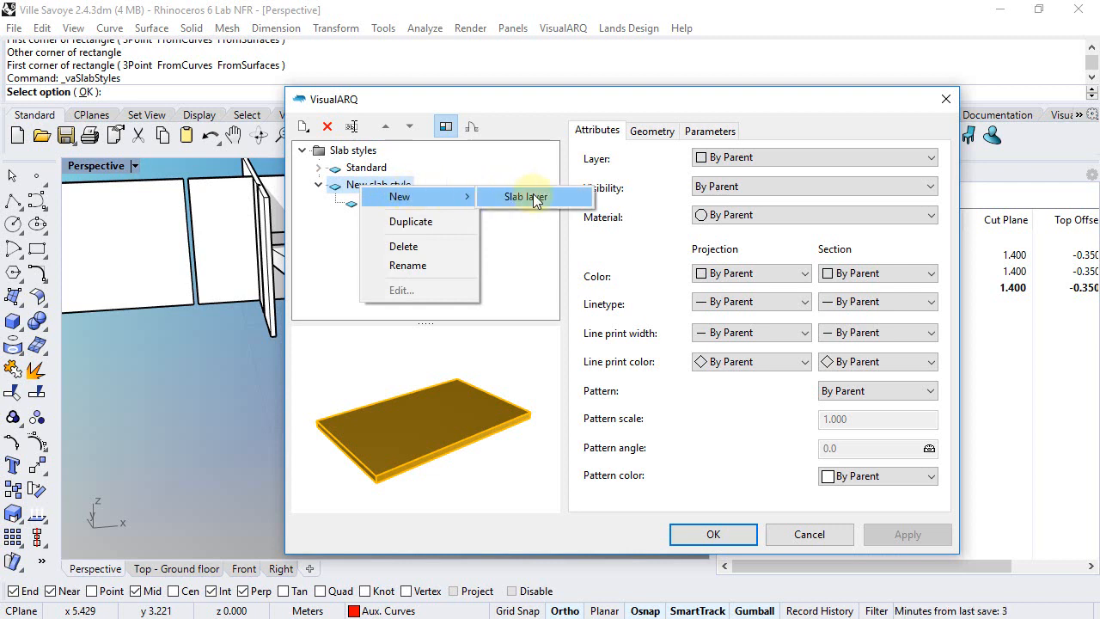
left_click(522, 196)
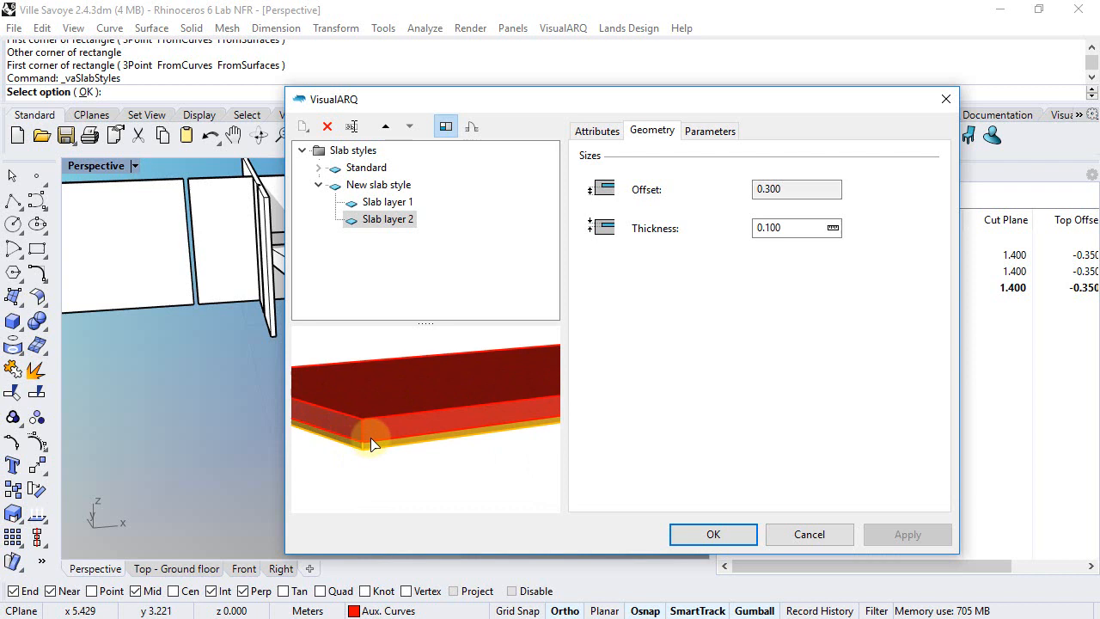
mouse_move(385, 443)
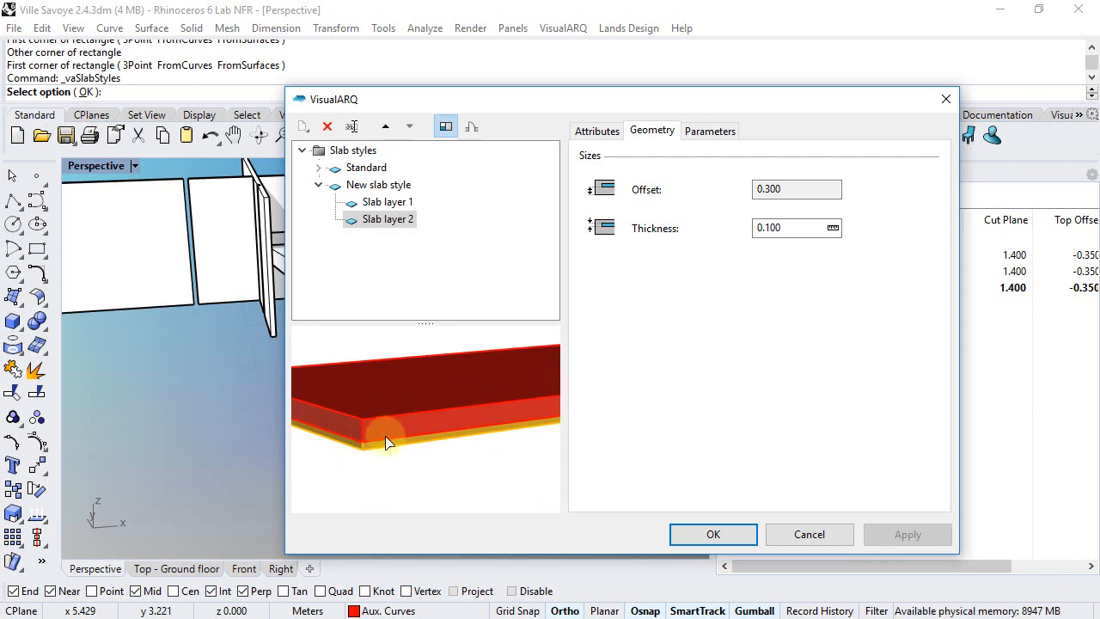
mouse_move(726, 225)
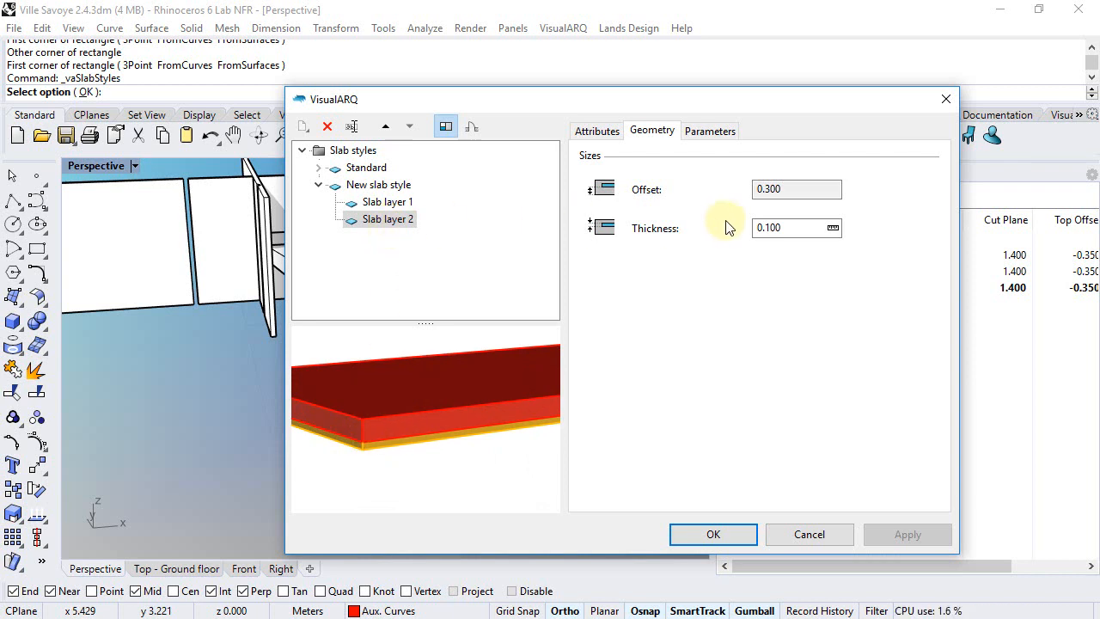
left_click(782, 227)
type("0.170")
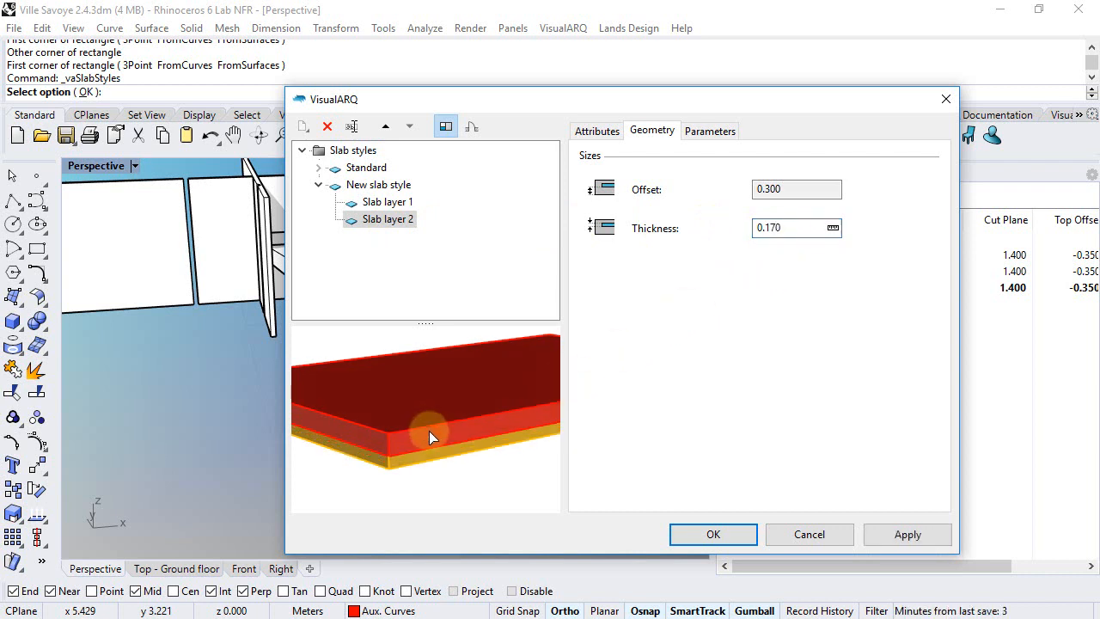
Make Slab layer 1 0.030 thick with a Dark Gray projection colour
left_click(387, 201)
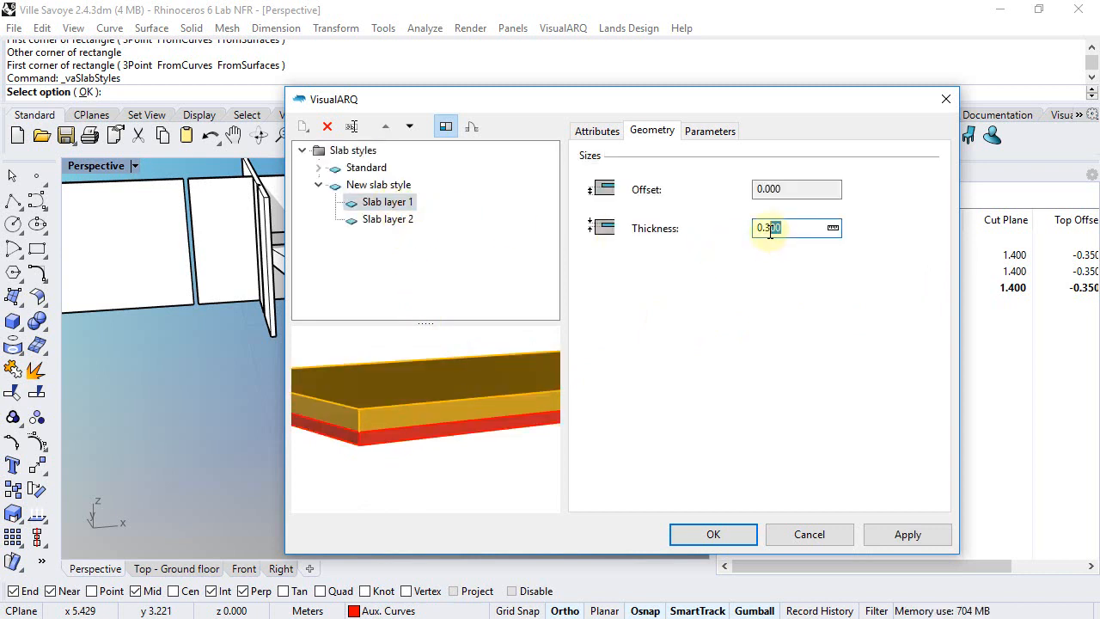
type("0.05")
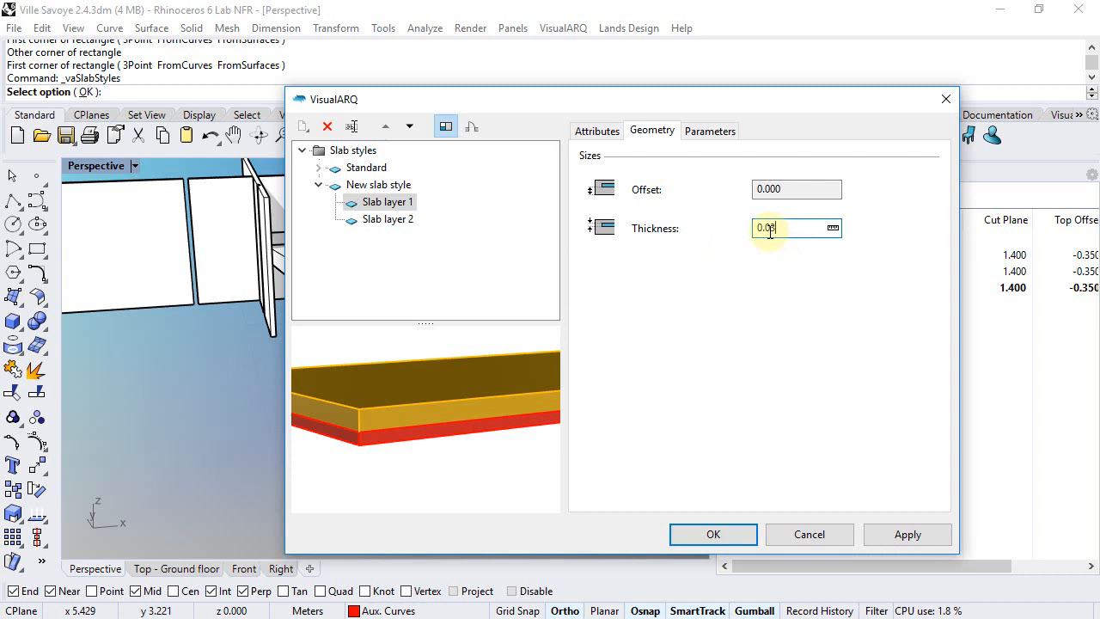
type("0.030")
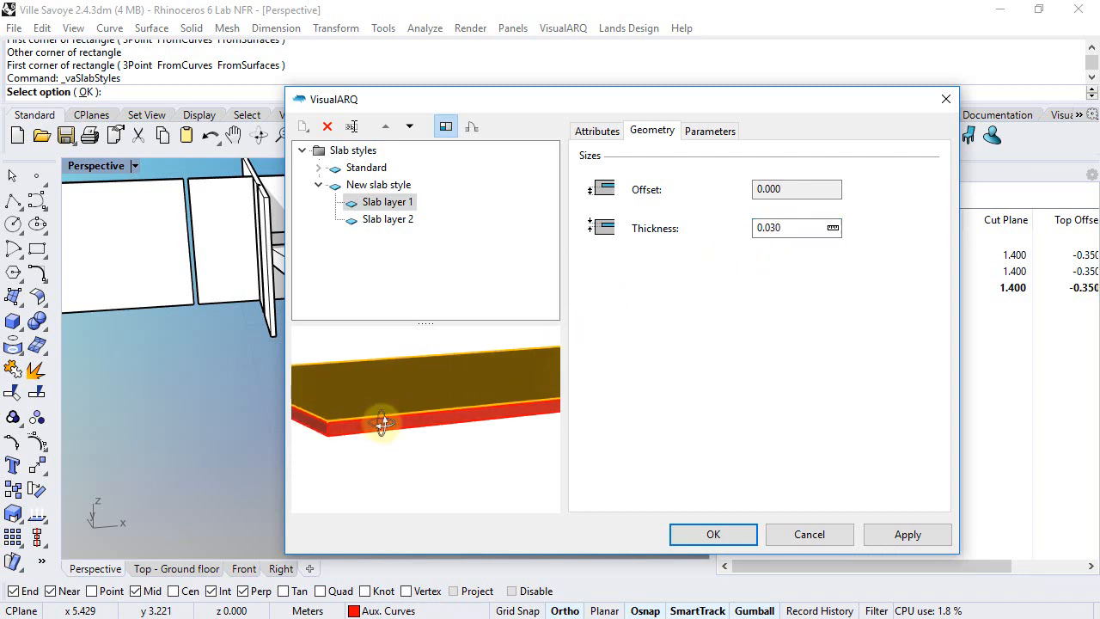
left_click(597, 130)
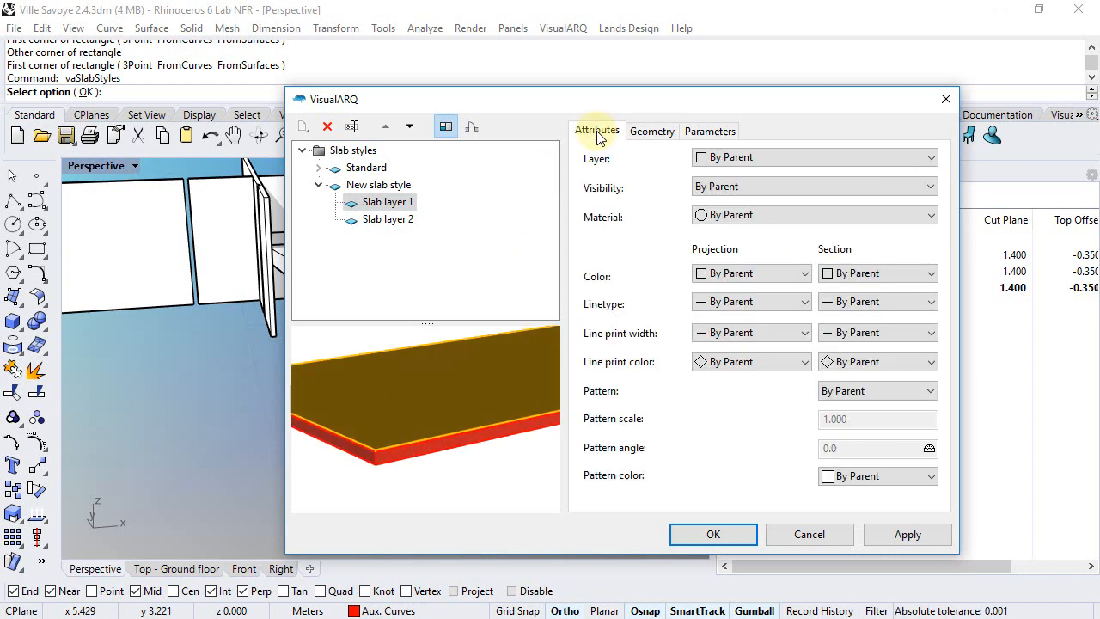
mouse_move(655, 197)
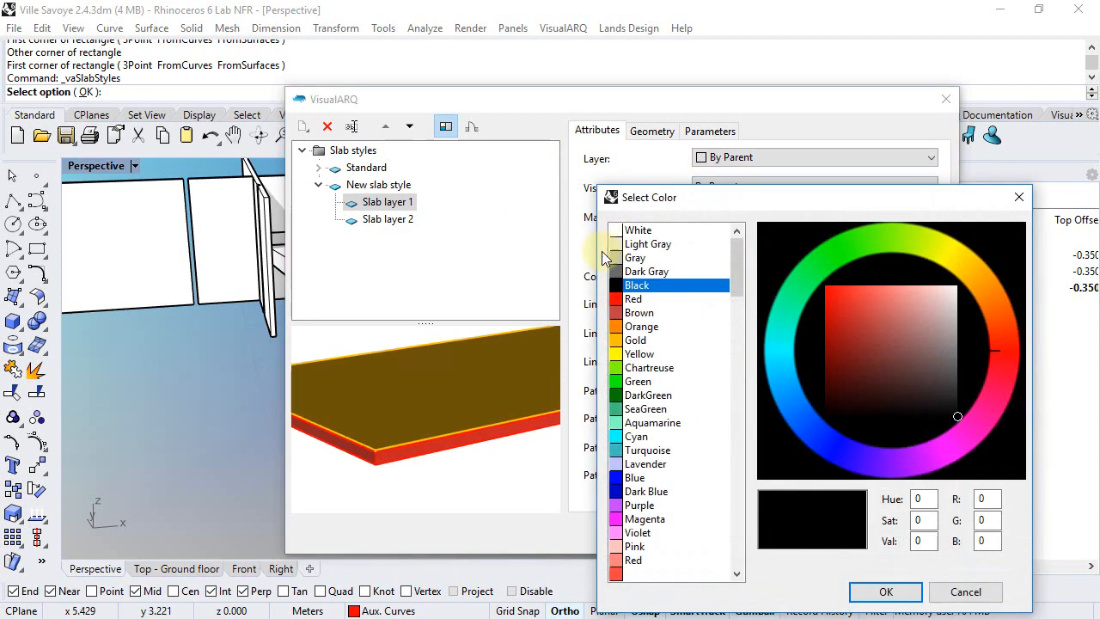
left_click(646, 271)
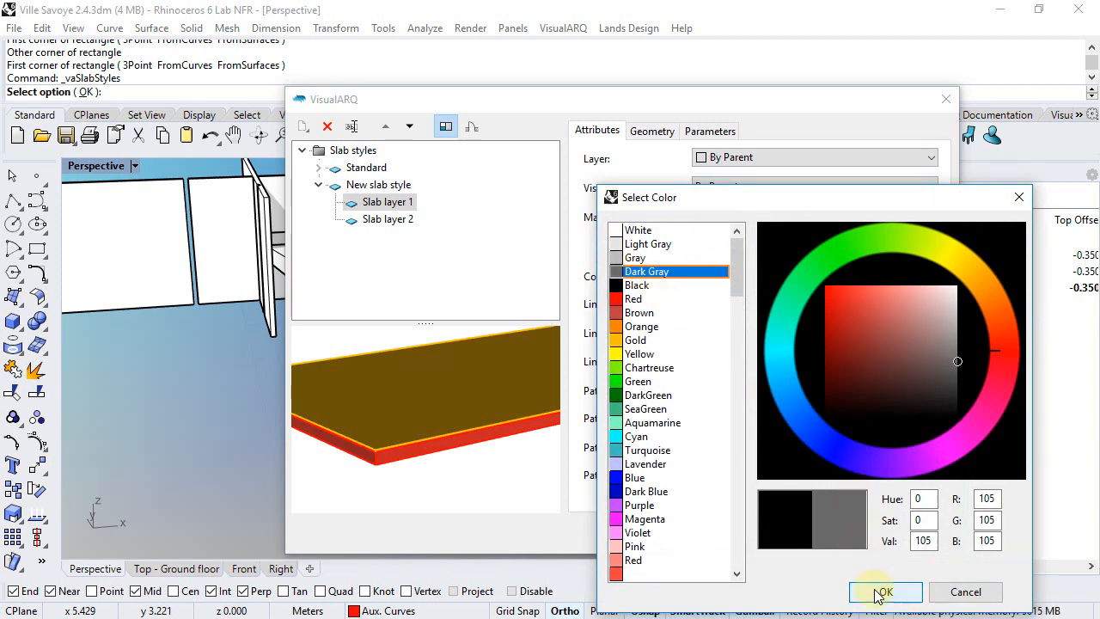
left_click(885, 591)
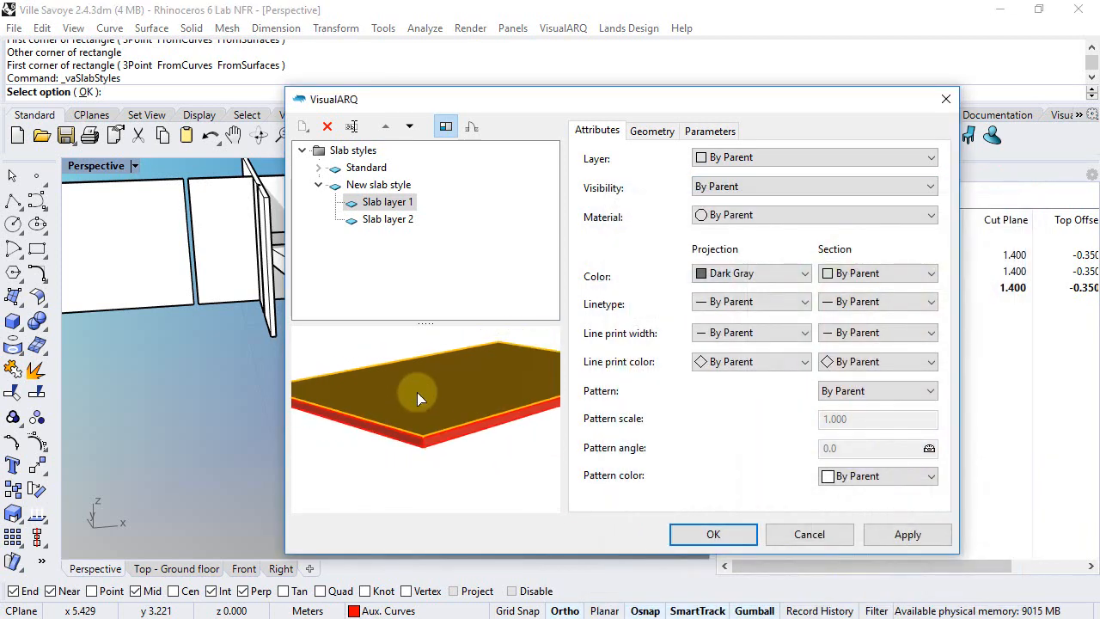
Rename the new slab style to Ramp
left_click(378, 186)
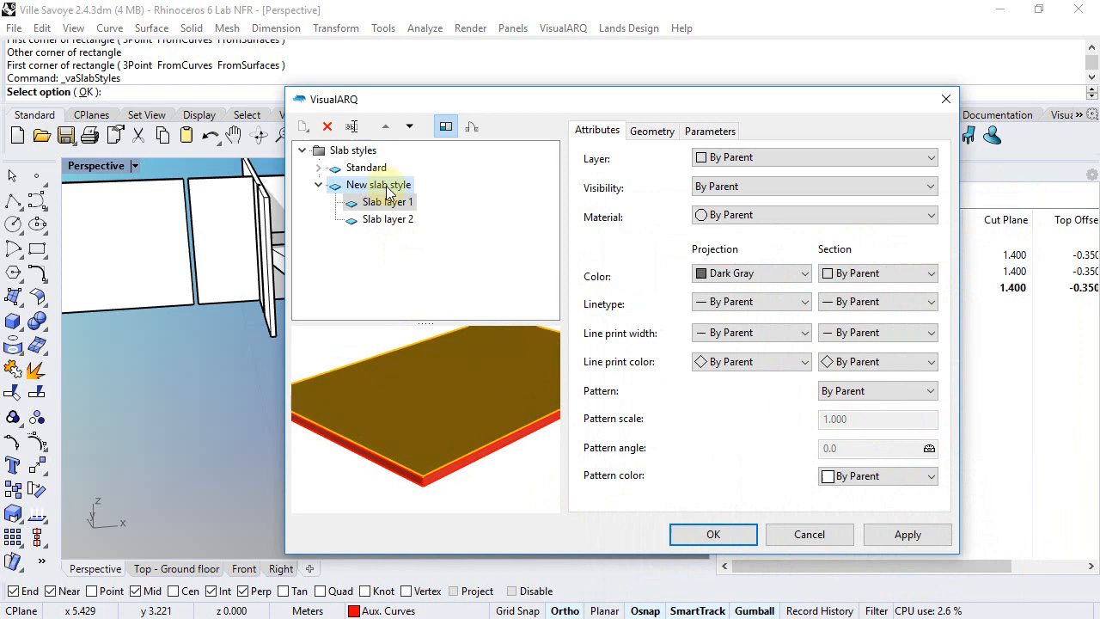
double_click(378, 184)
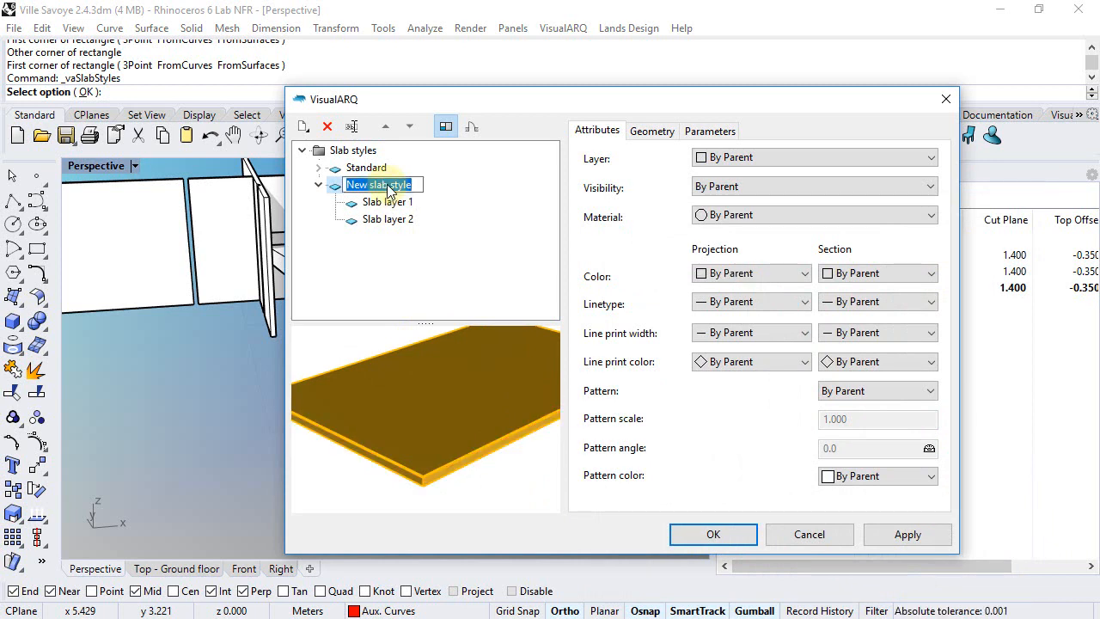
type("Ramp")
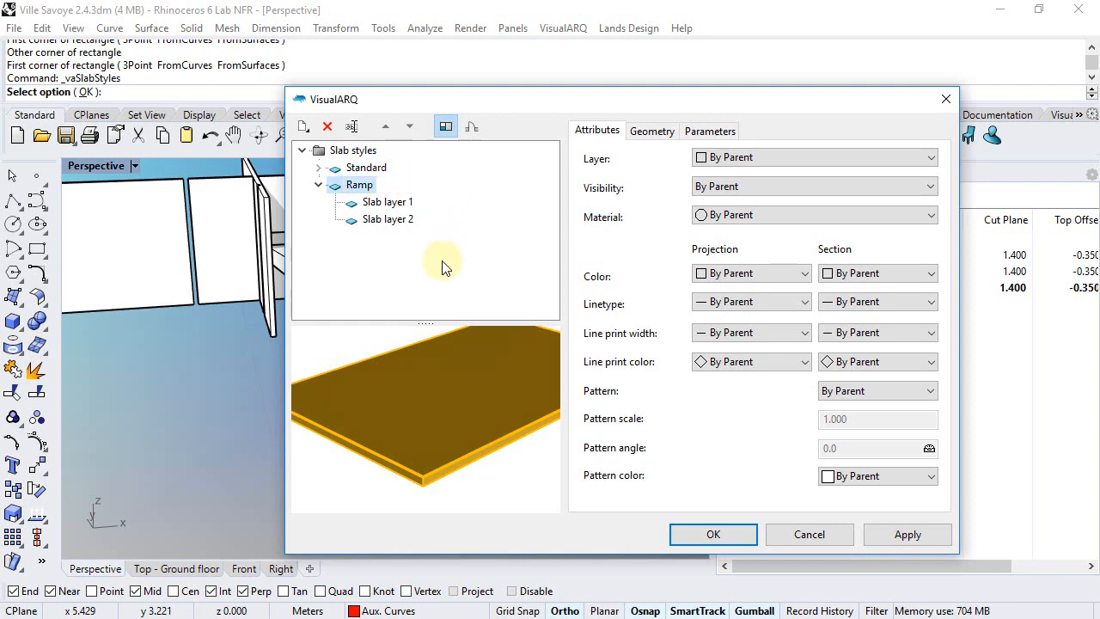
Accept the styles and assign the Ramp style to the ramp slabs
left_click(712, 533)
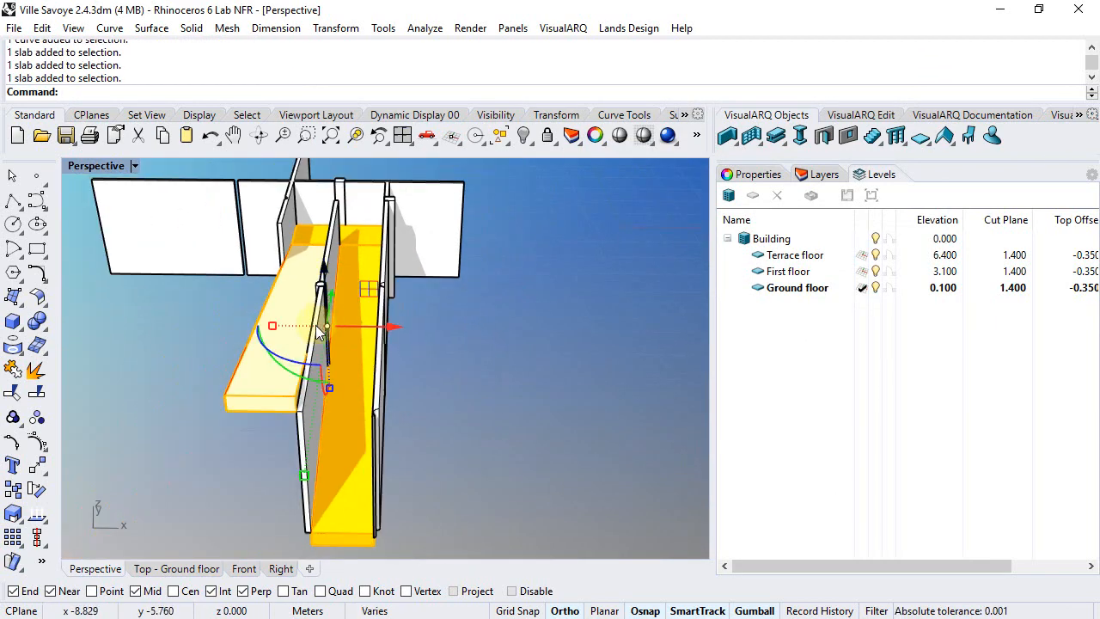
left_click(939, 197)
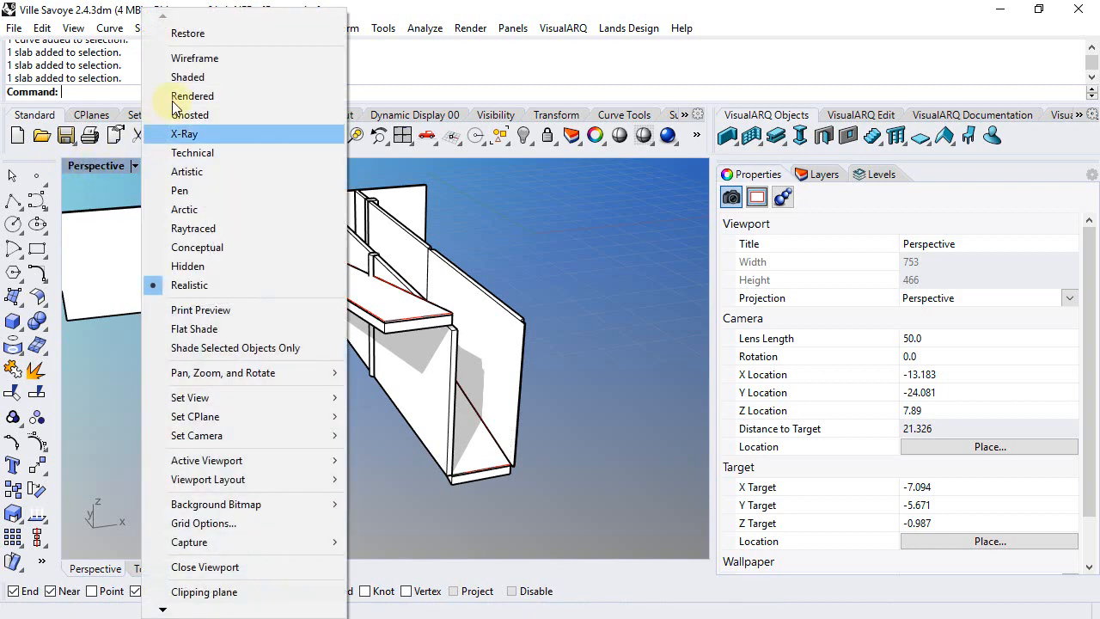
Switch the viewport display mode to Conceptual and view the ramp from above
left_click(187, 75)
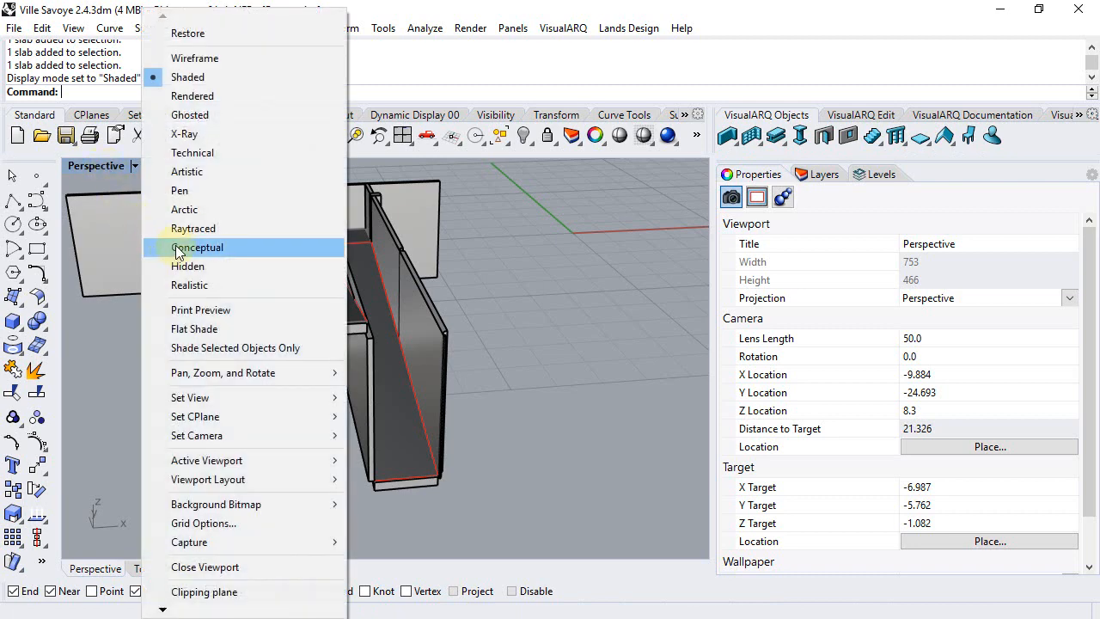
left_click(198, 248)
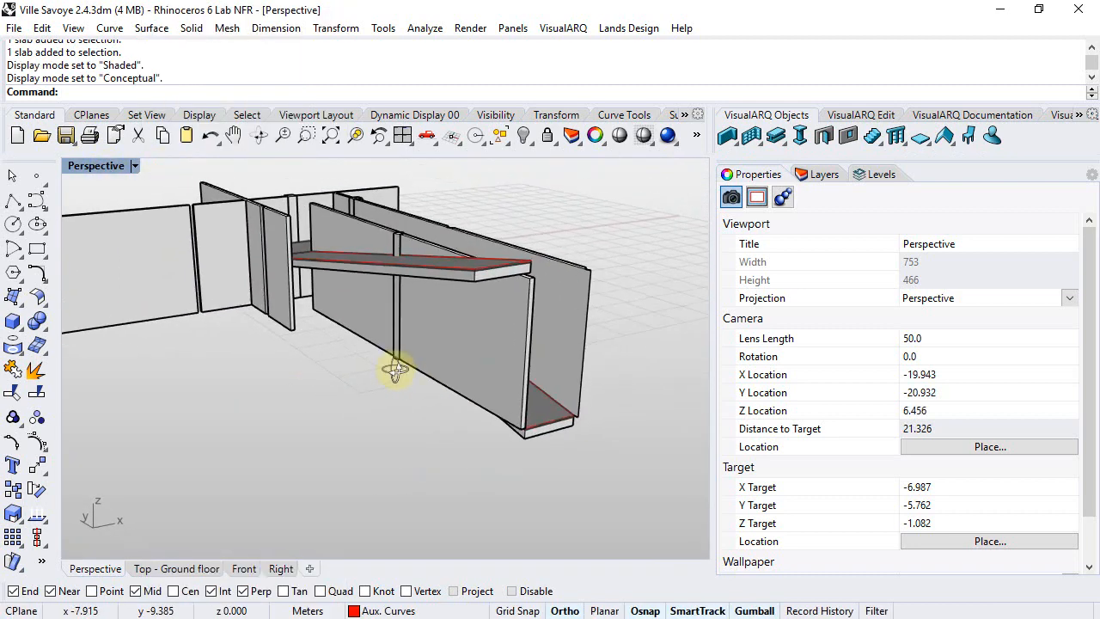
left_click_drag(397, 371, 402, 403)
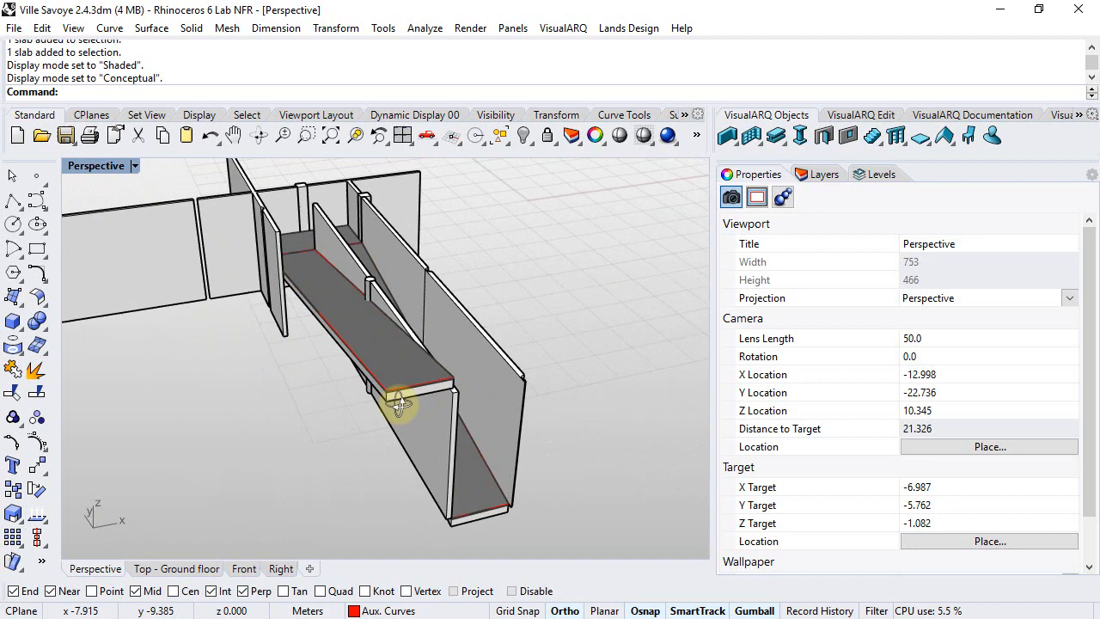
Draw a solid box beneath the ramp's low end under the lowest walls
left_click_drag(399, 403, 385, 395)
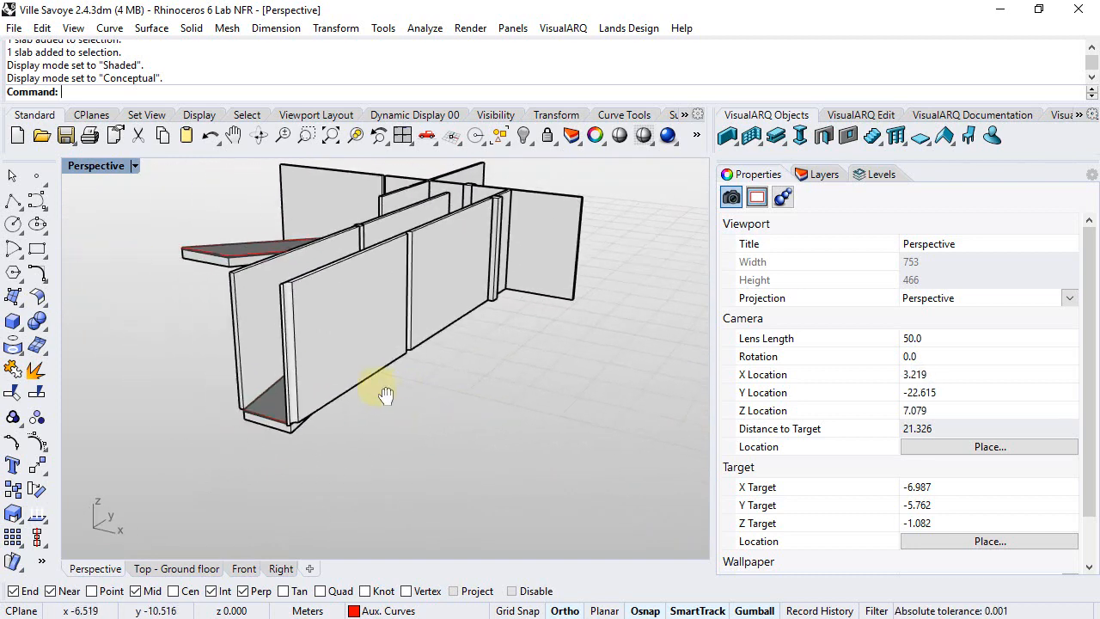
left_click_drag(387, 395, 189, 355)
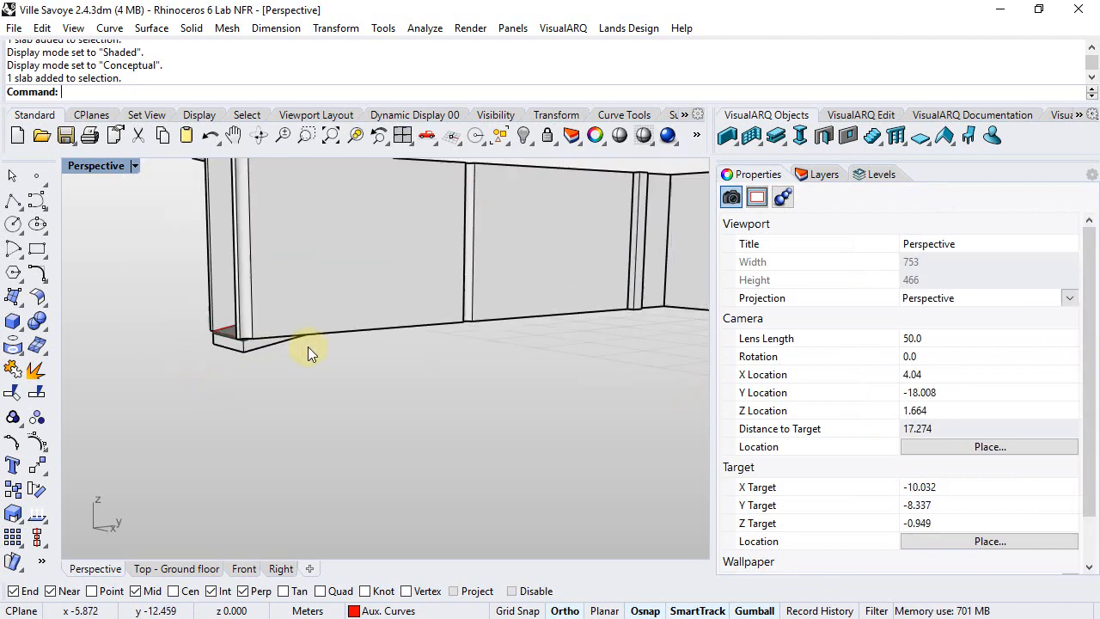
left_click_drag(309, 353, 306, 404)
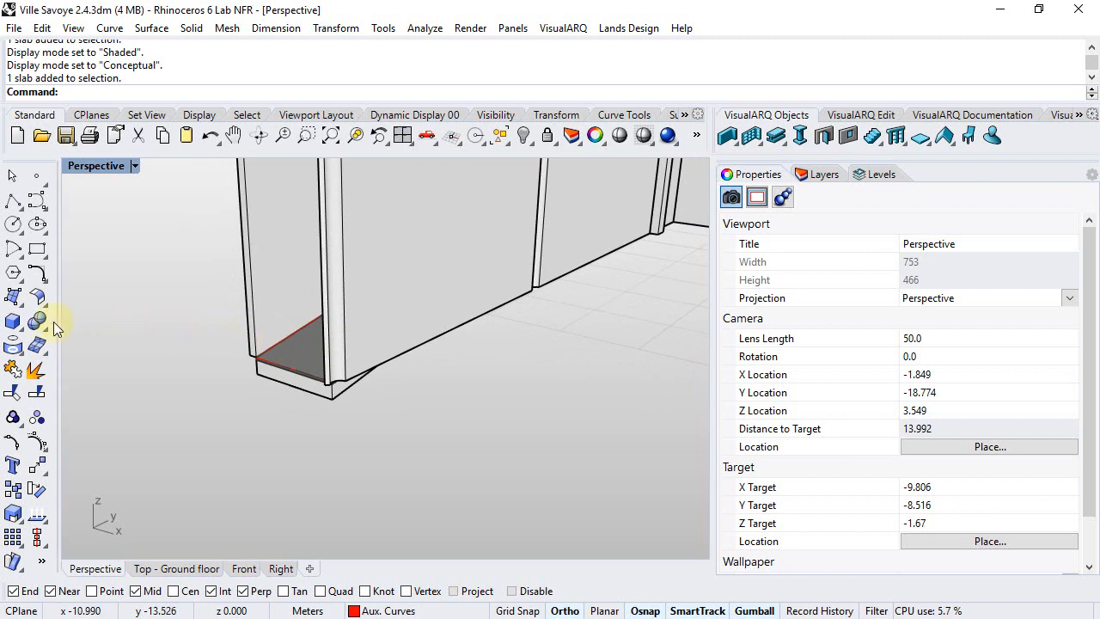
left_click(13, 322)
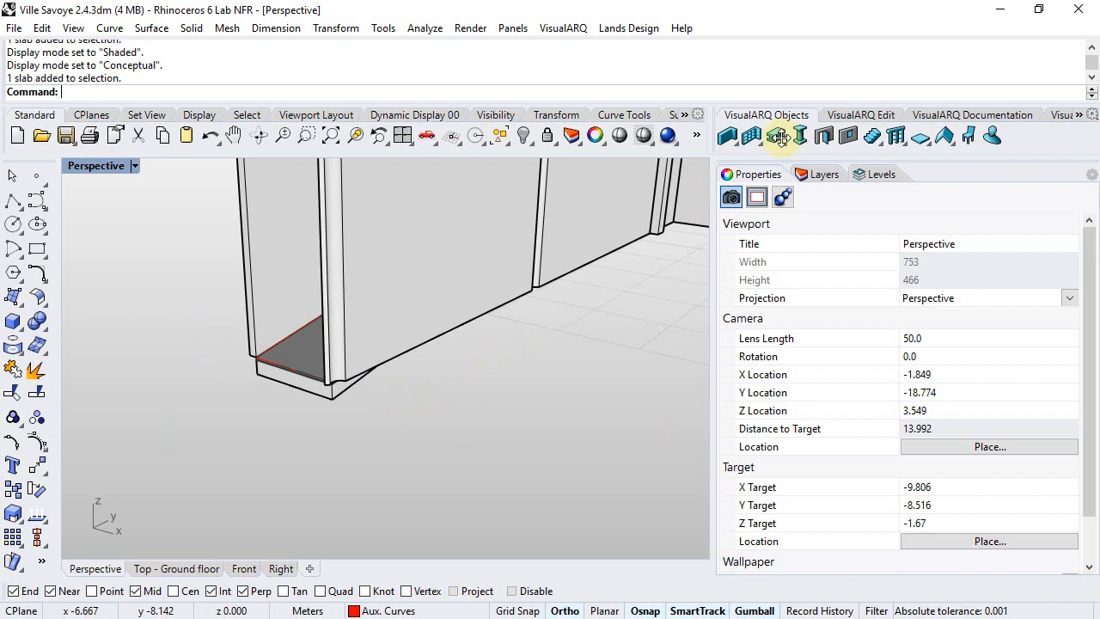
left_click(859, 113)
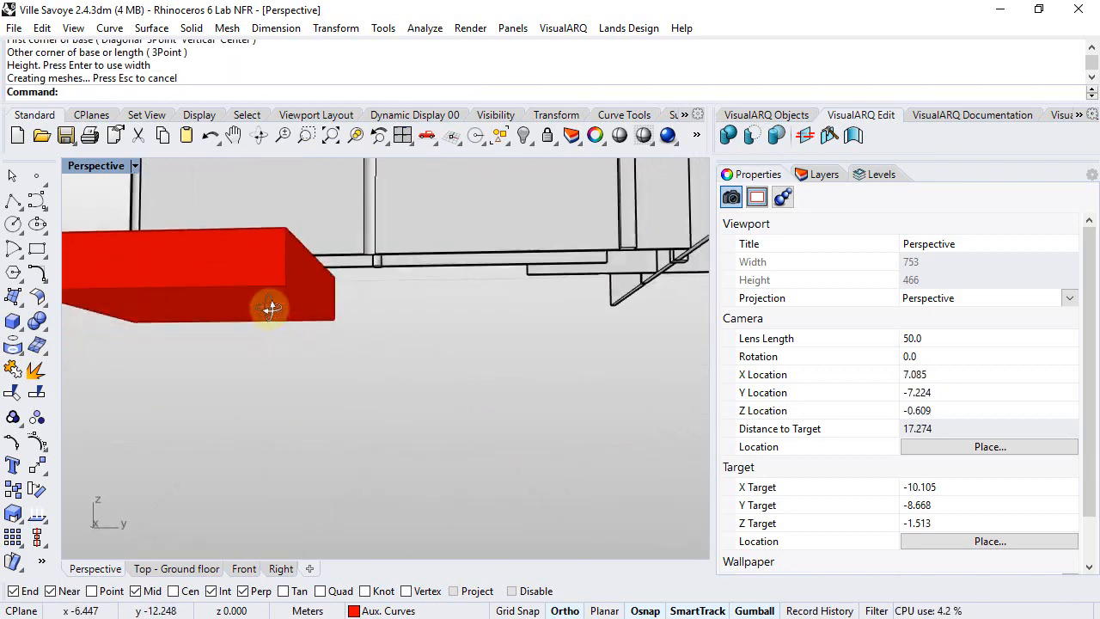
Subtract the box from the ramp slab to flatten its underside
left_click_drag(271, 308, 468, 374)
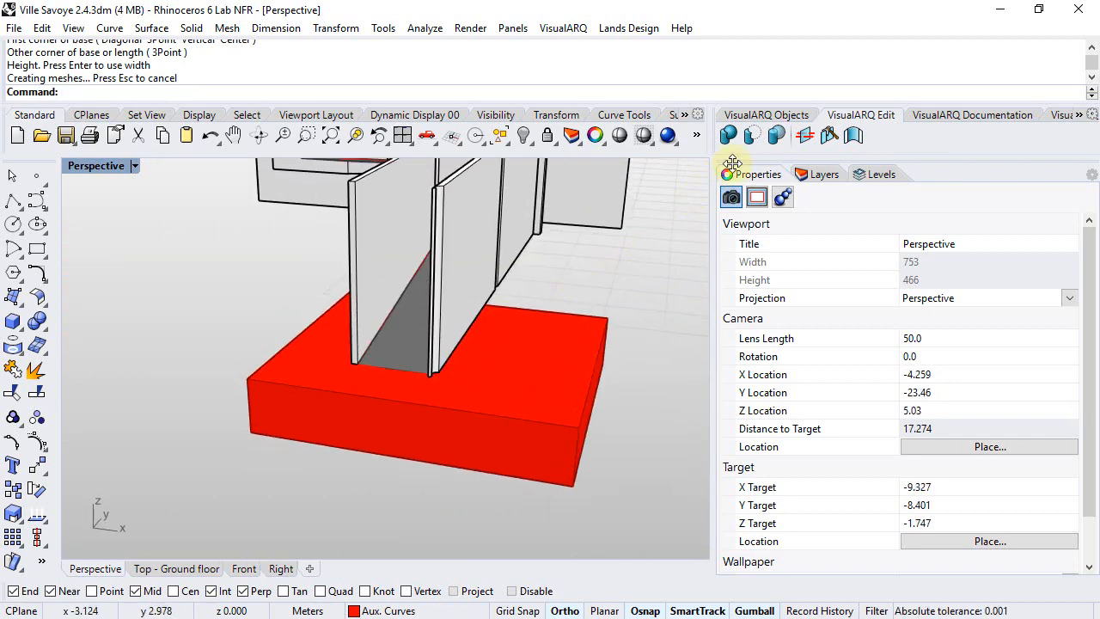
mouse_move(751, 134)
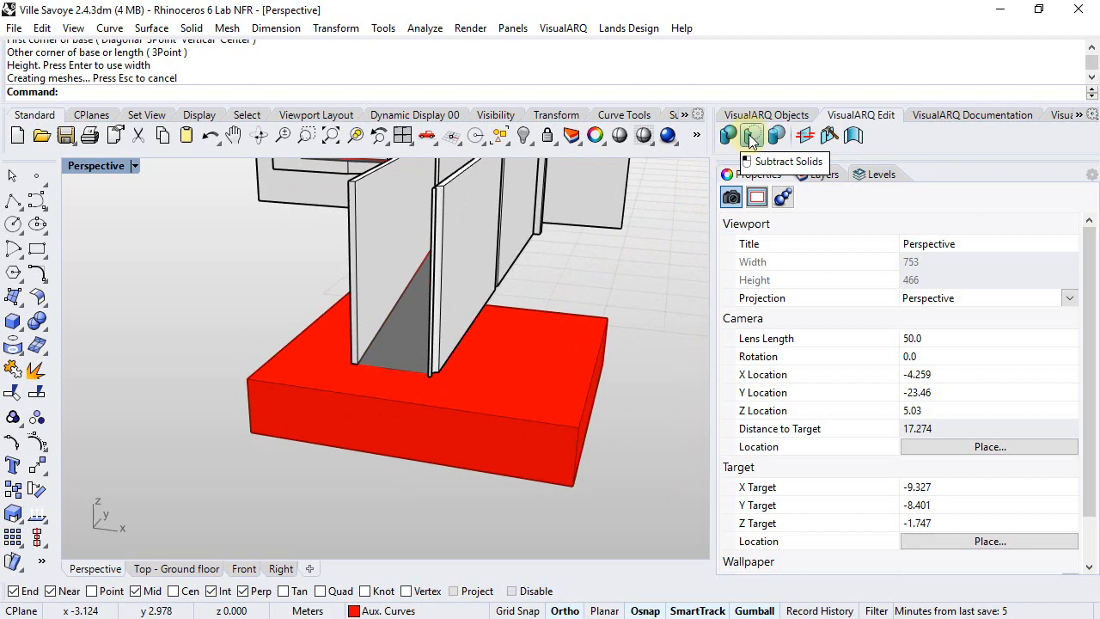
left_click(751, 134)
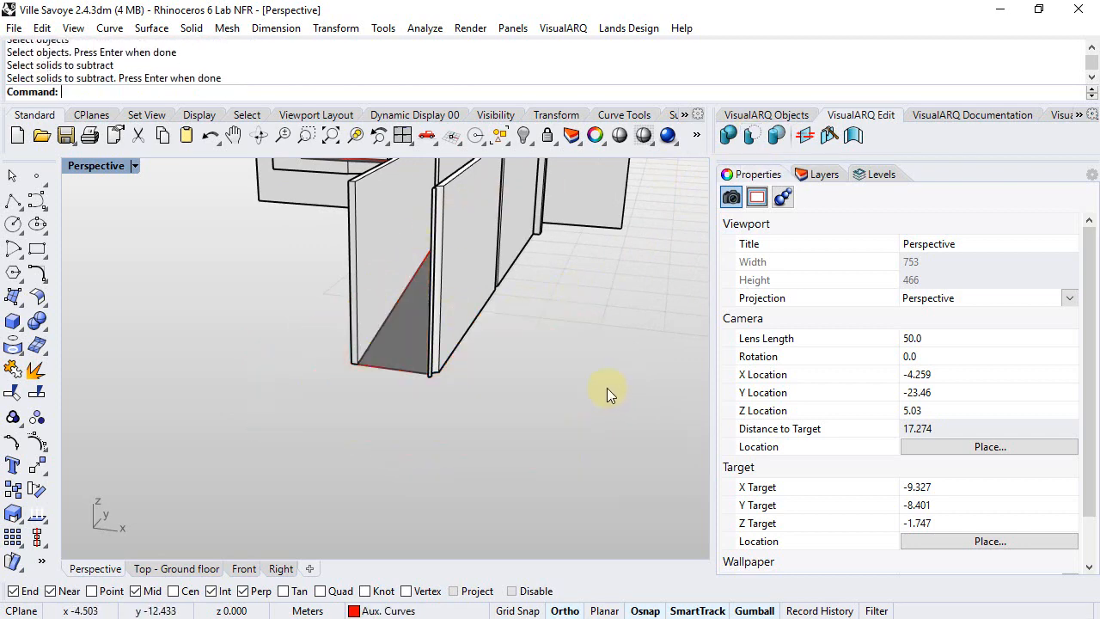
left_click_drag(608, 387, 498, 273)
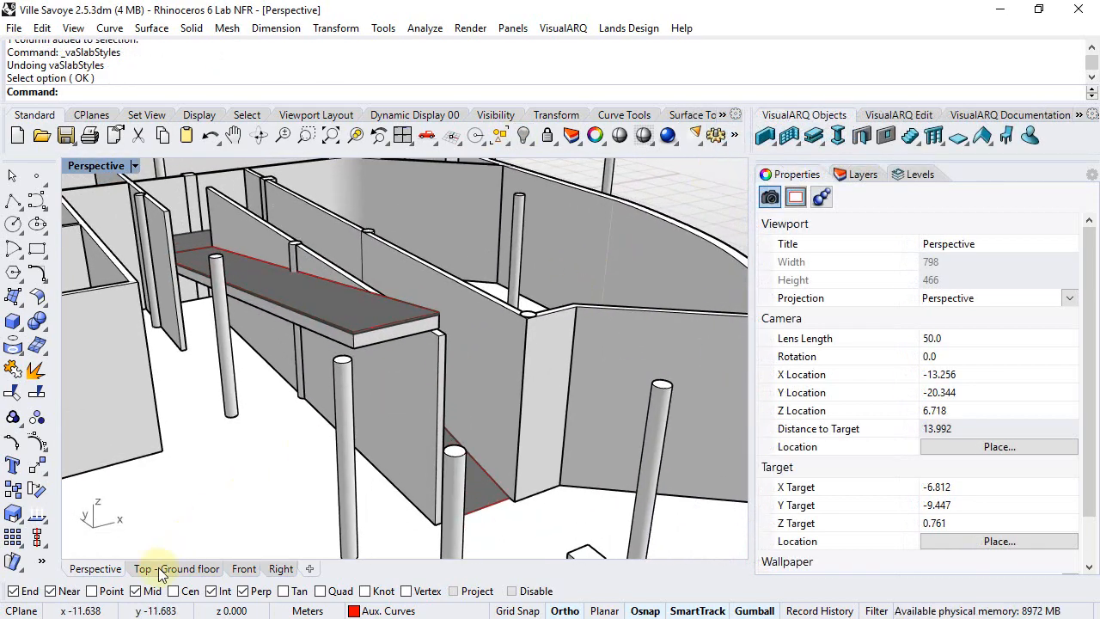
Switch to the ground floor plan and select Slab layer 2 of the Ramp style
left_click(176, 567)
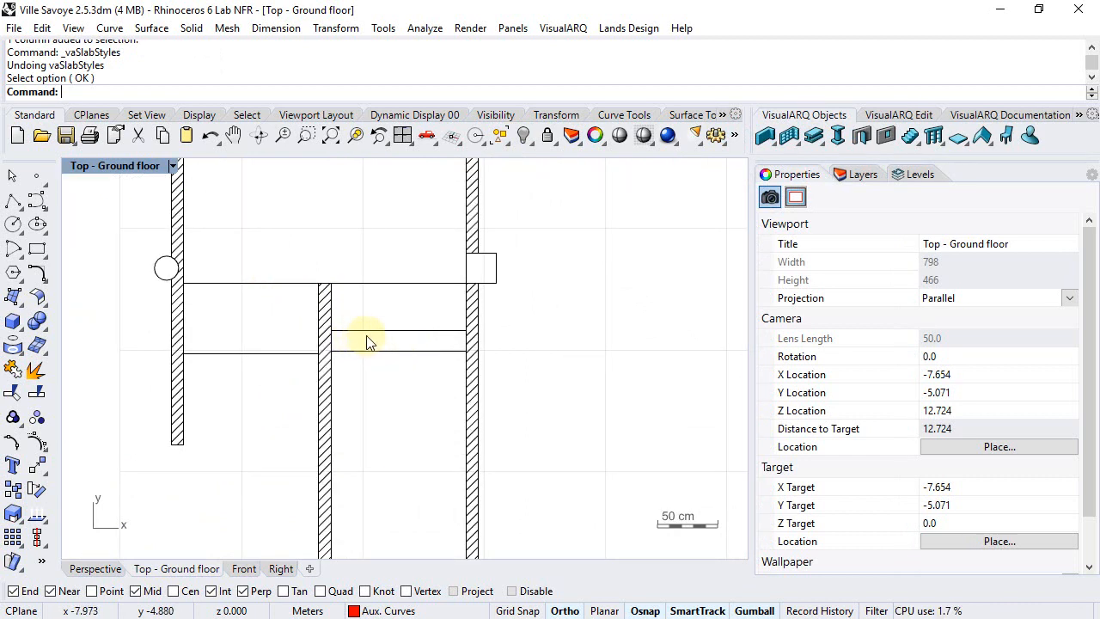
mouse_move(399, 308)
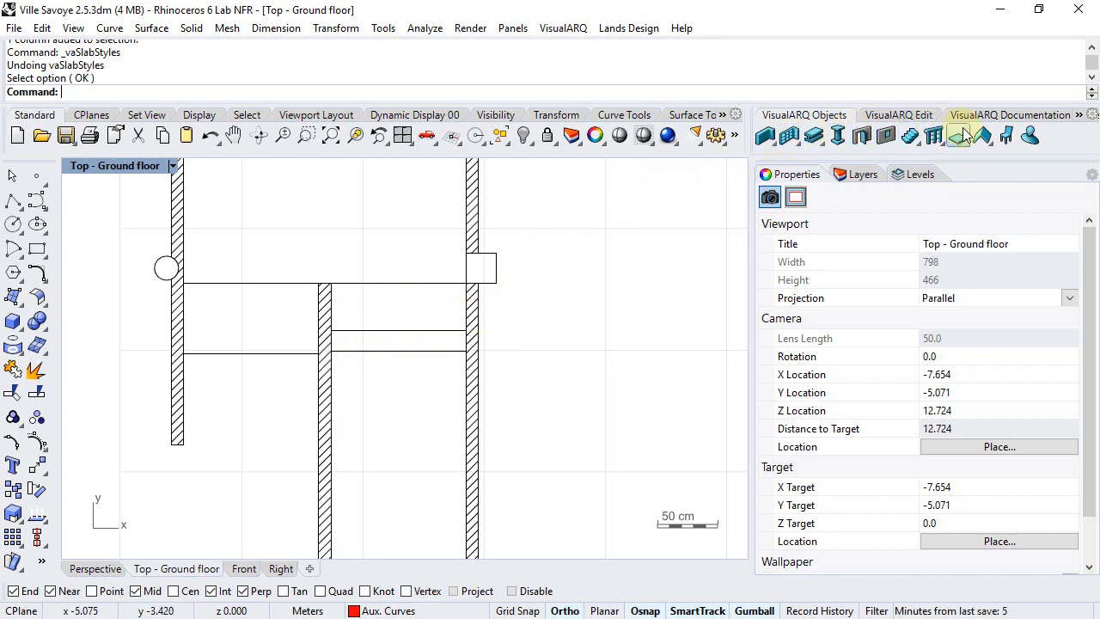
left_click(957, 136)
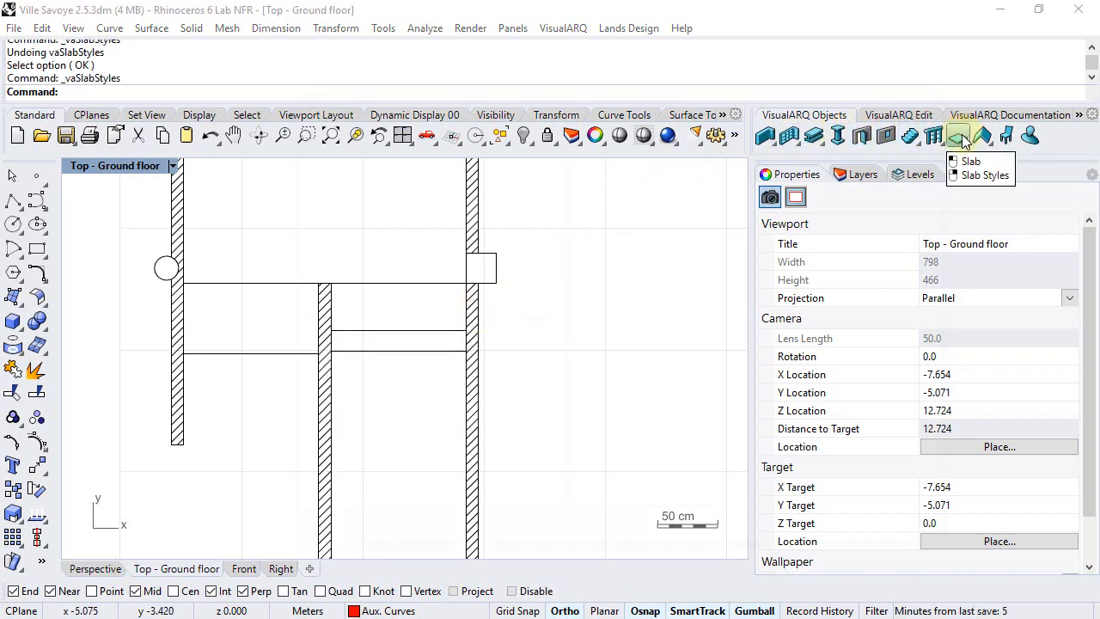
left_click(983, 176)
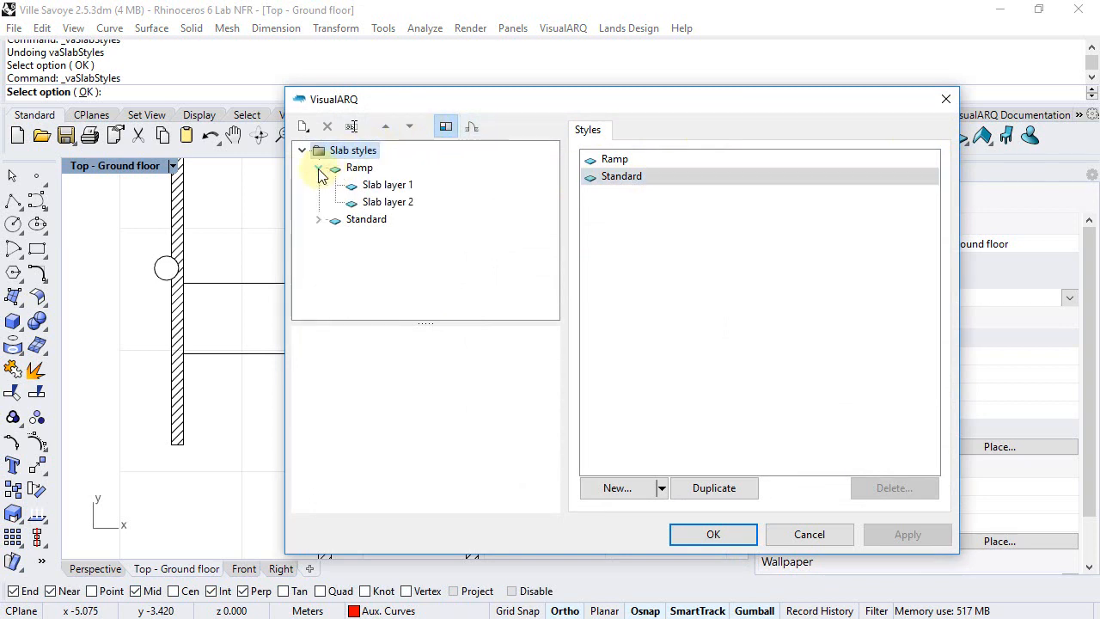
left_click(389, 201)
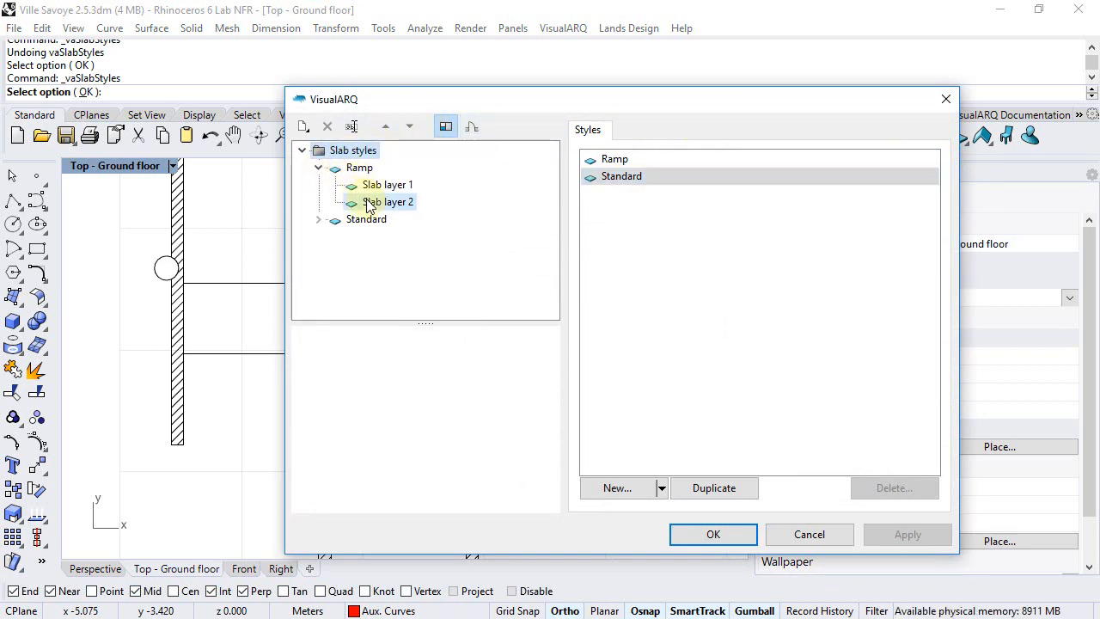
left_click(389, 201)
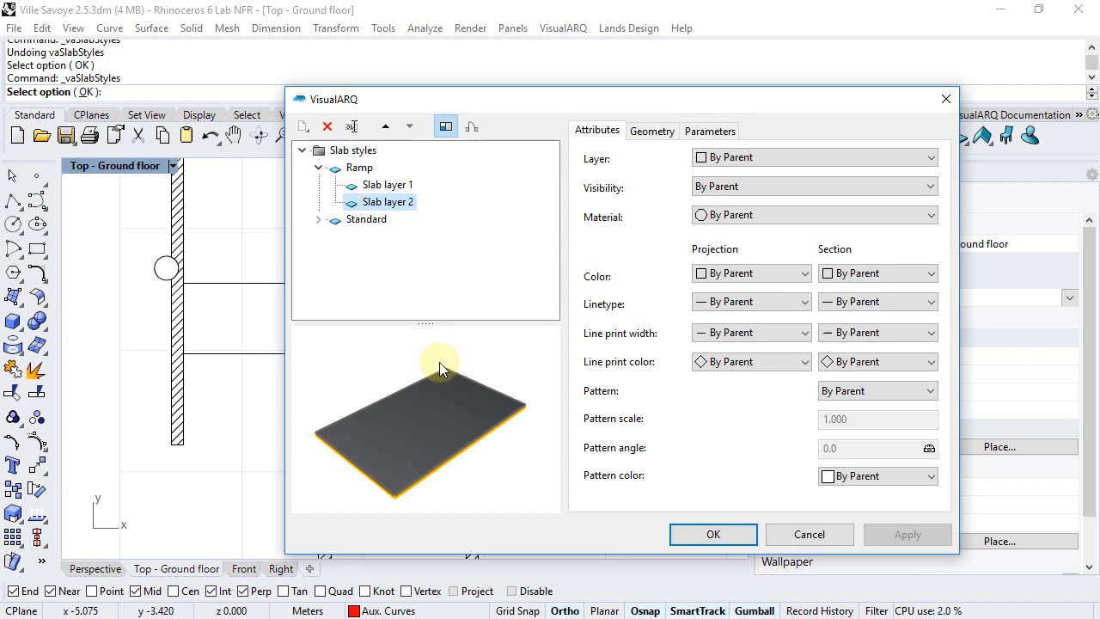
mouse_move(325, 214)
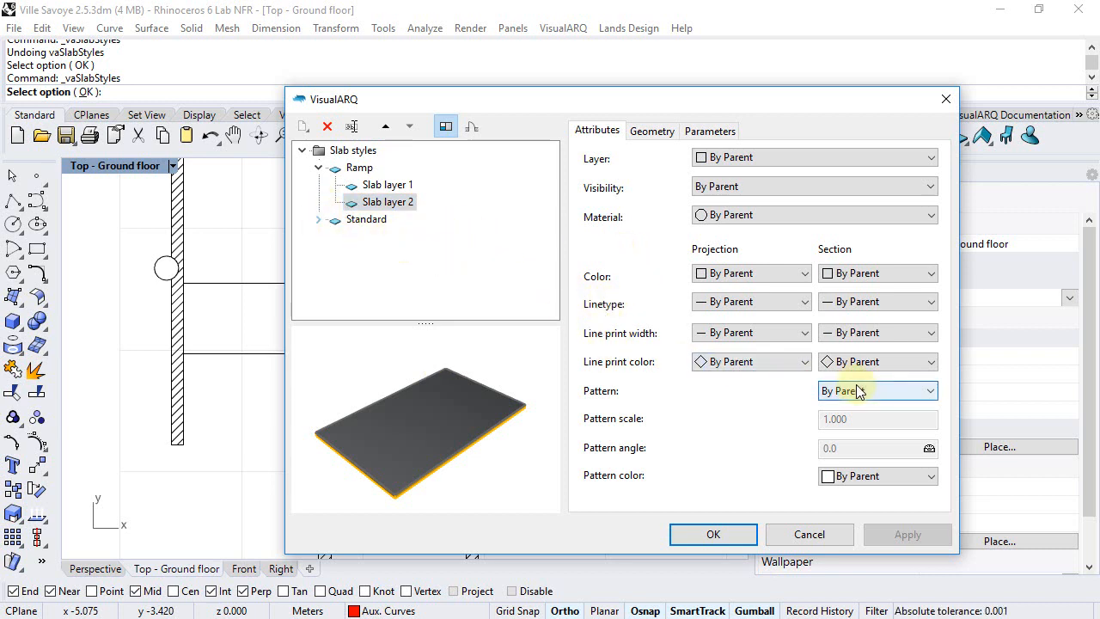
Give Slab layer 2 a Single section hatch at scale 0.05 and 45 degrees
left_click(876, 390)
type("0.05")
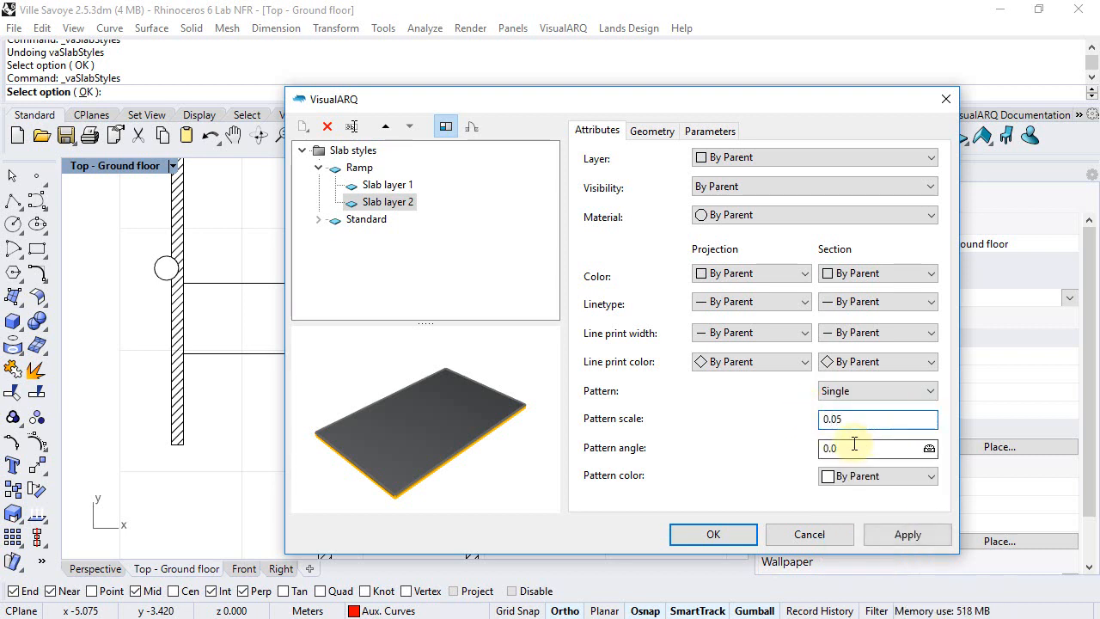
type("45")
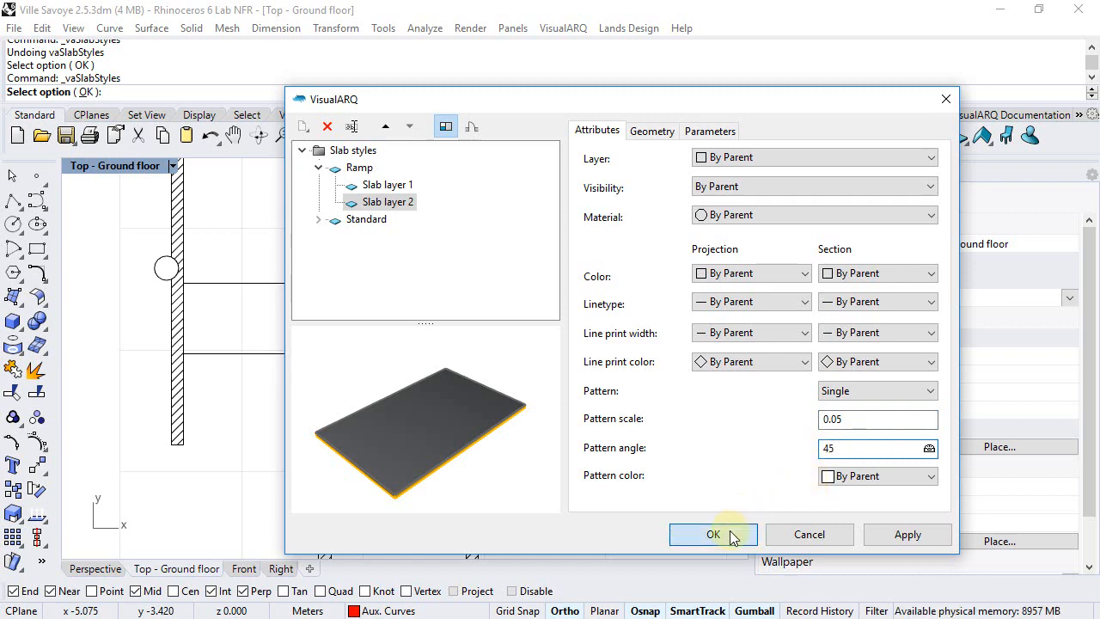
left_click(713, 533)
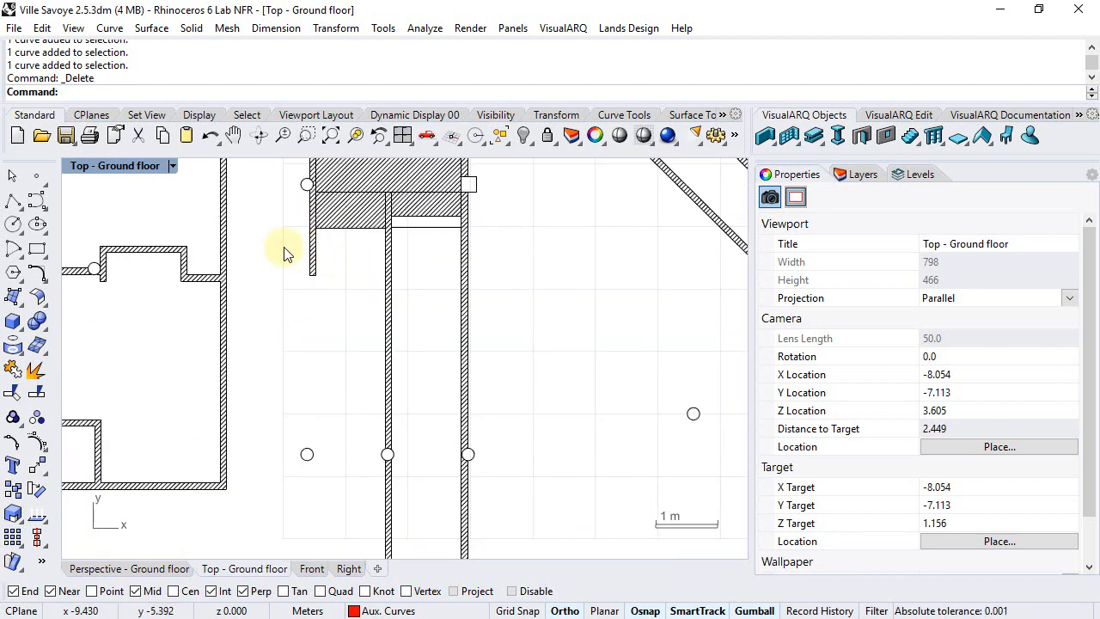
Draw a rectangle over the ramp's hidden stretch in the ground floor plan
left_click(917, 174)
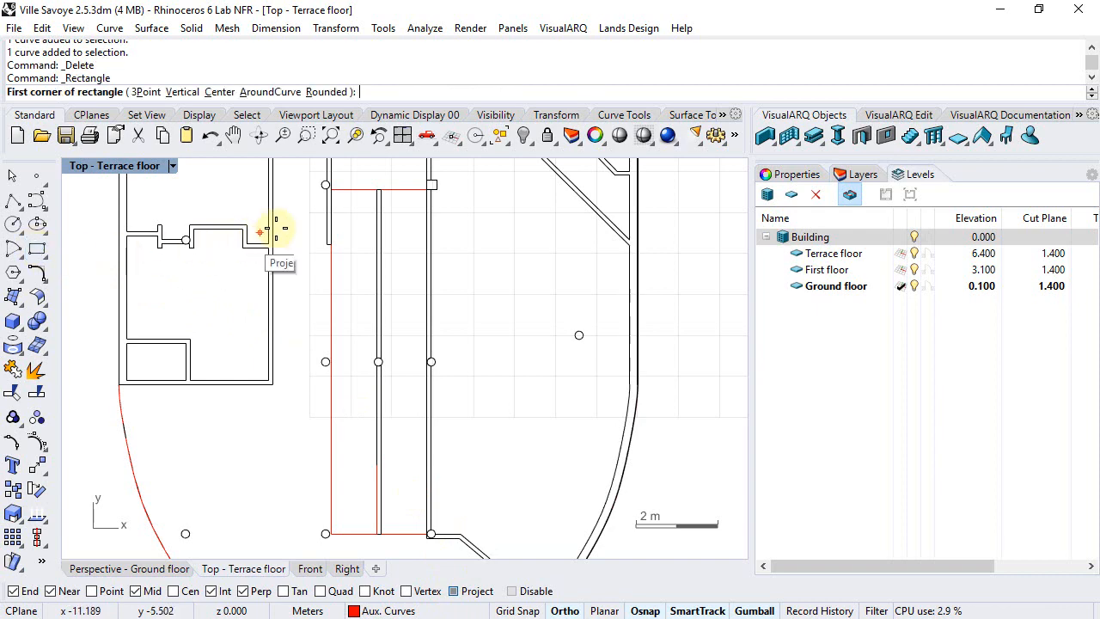
left_click(327, 185)
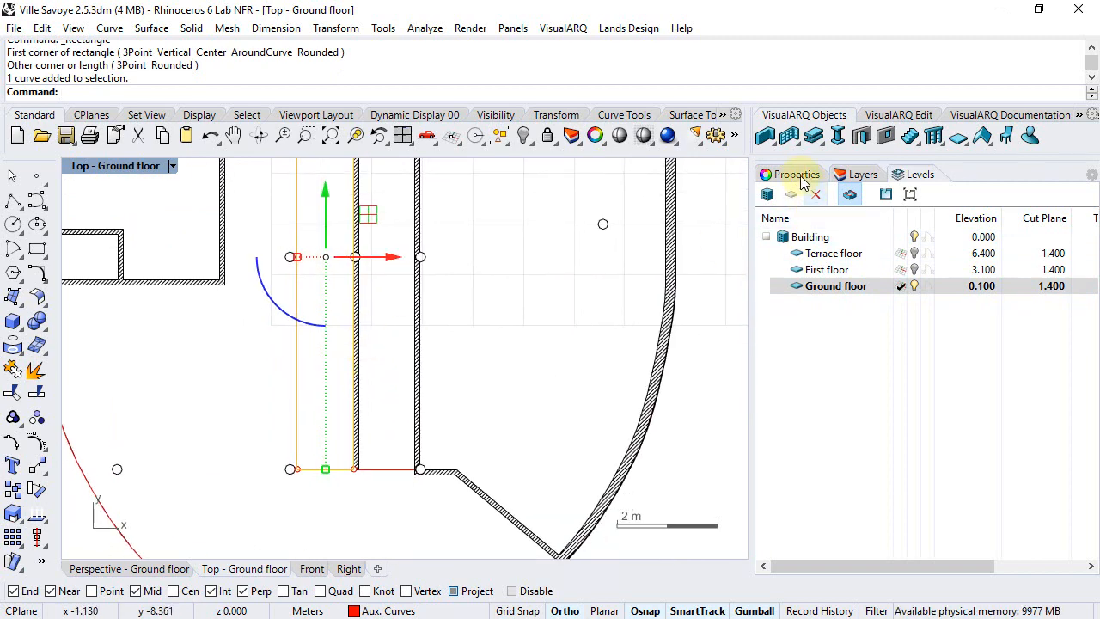
Move the new rectangle onto the Slabs layer
left_click(863, 174)
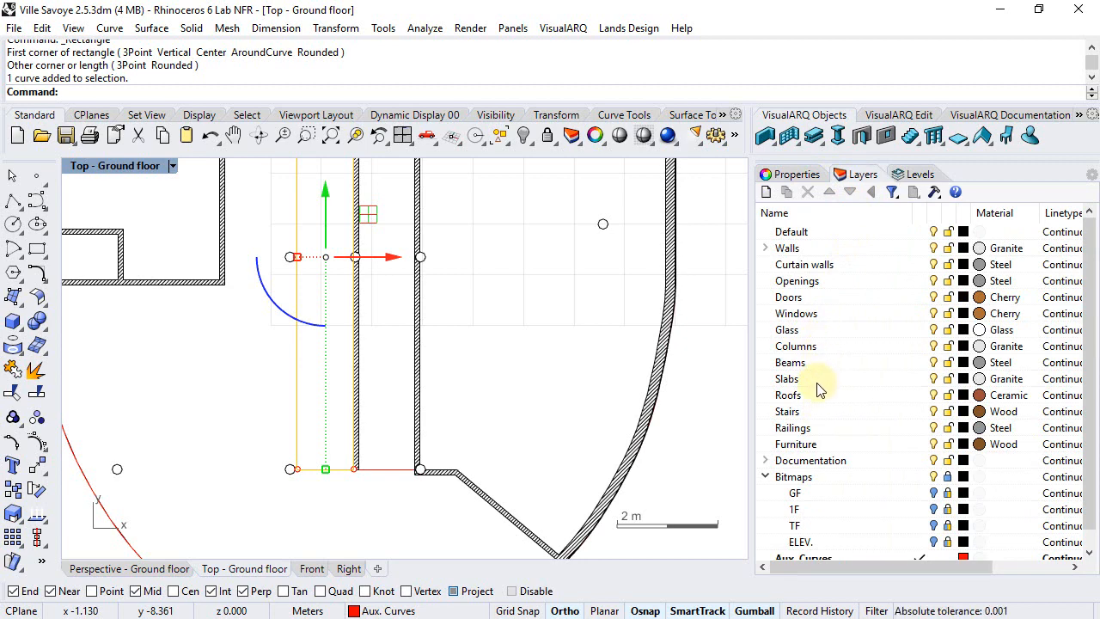
right_click(787, 378)
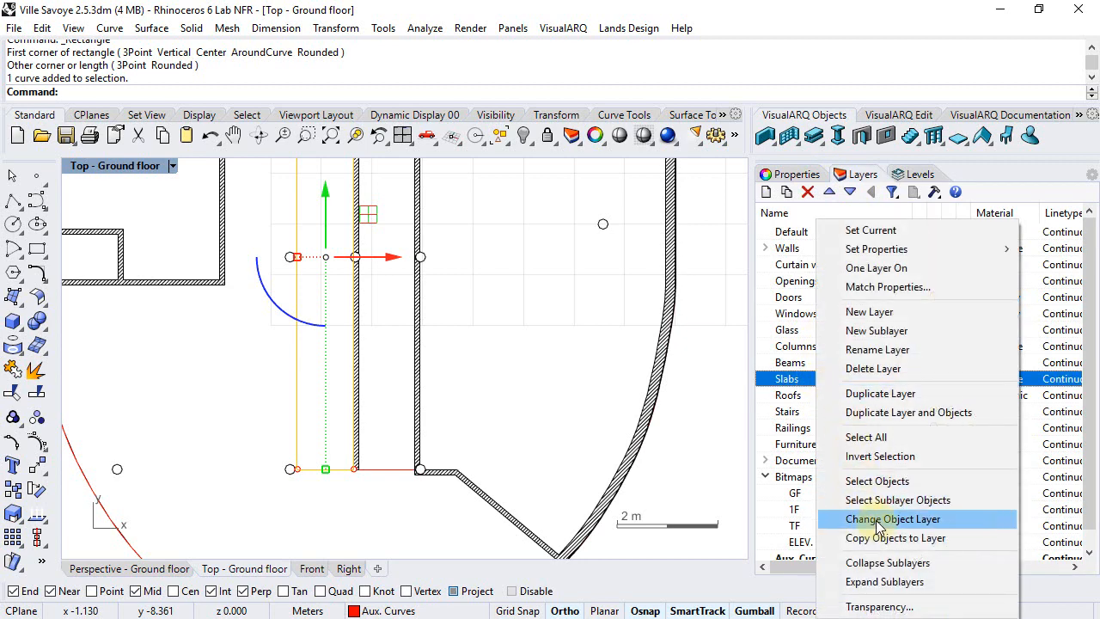
left_click(894, 519)
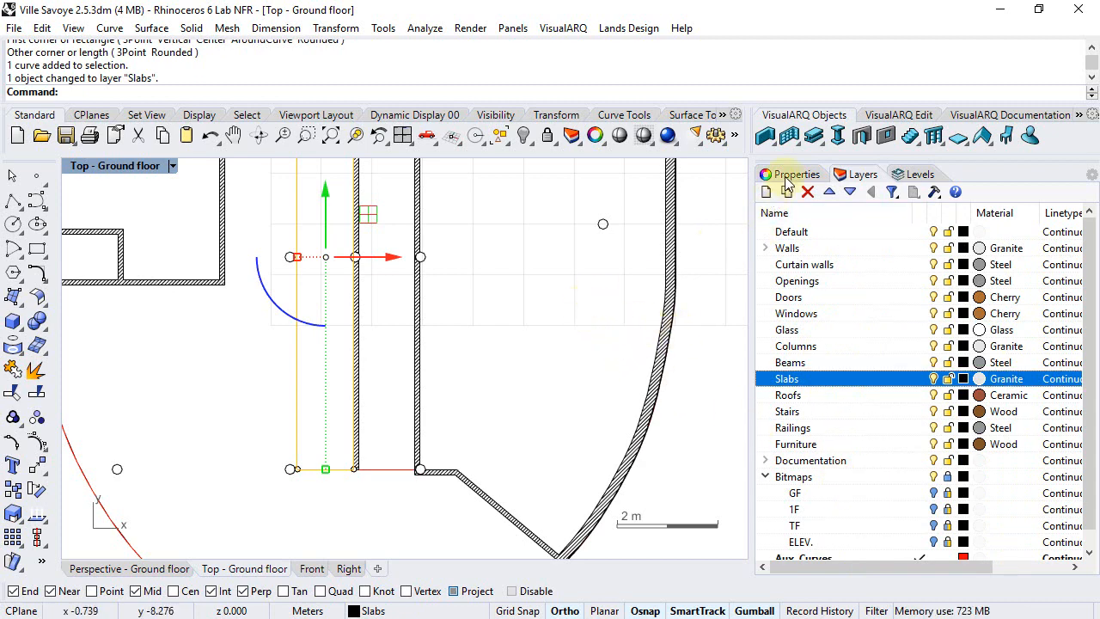
Set the rectangle's display colour to a custom light gray (190,190,190)
left_click(789, 174)
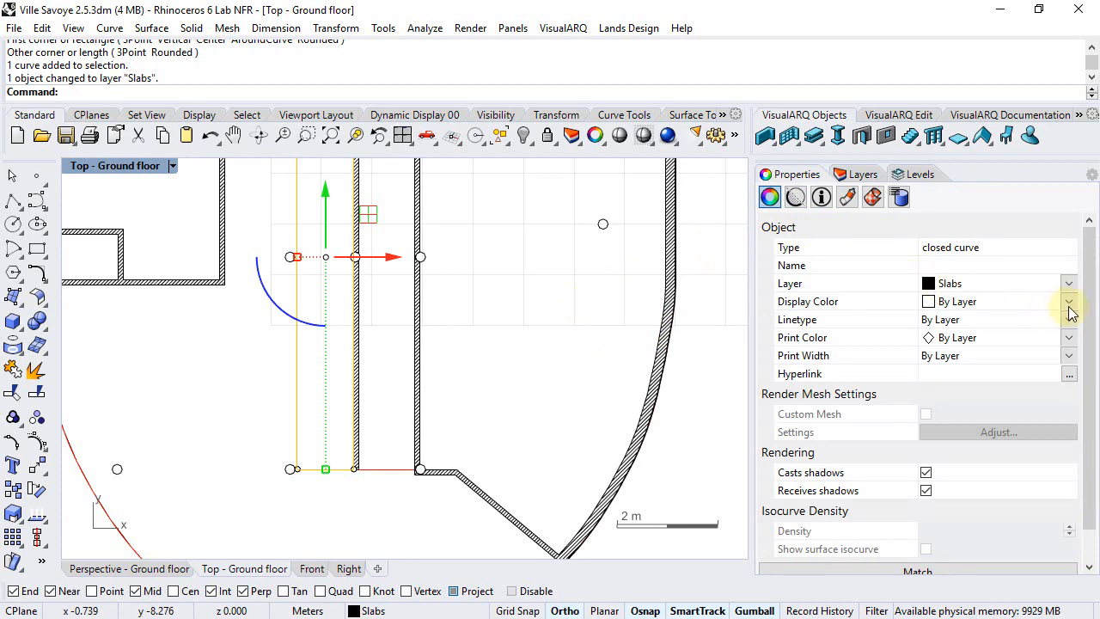
left_click(1069, 301)
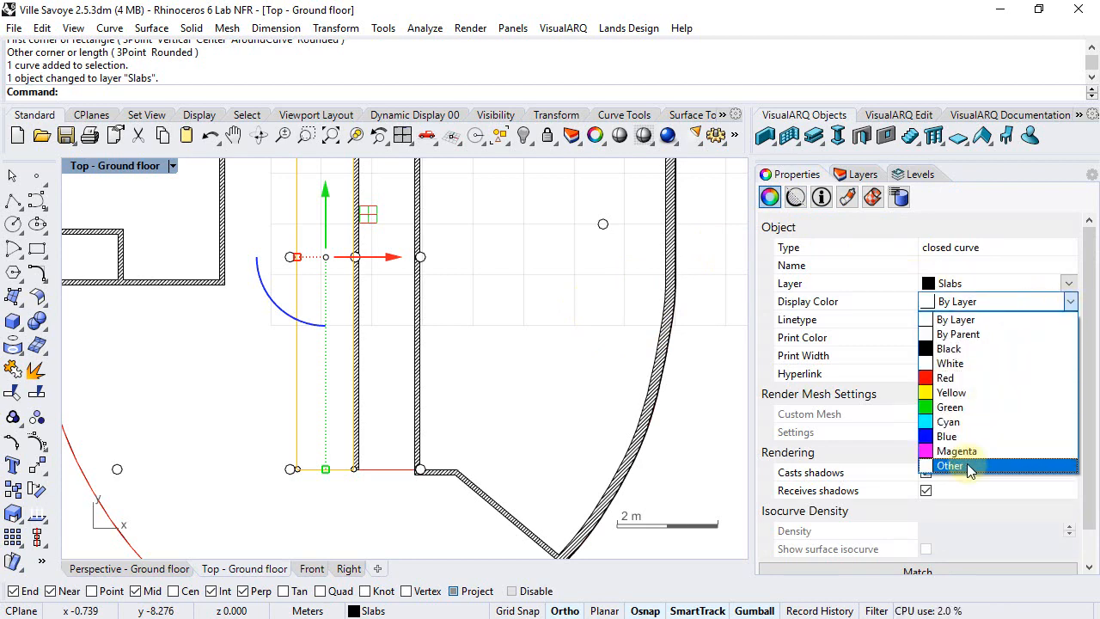
left_click(950, 464)
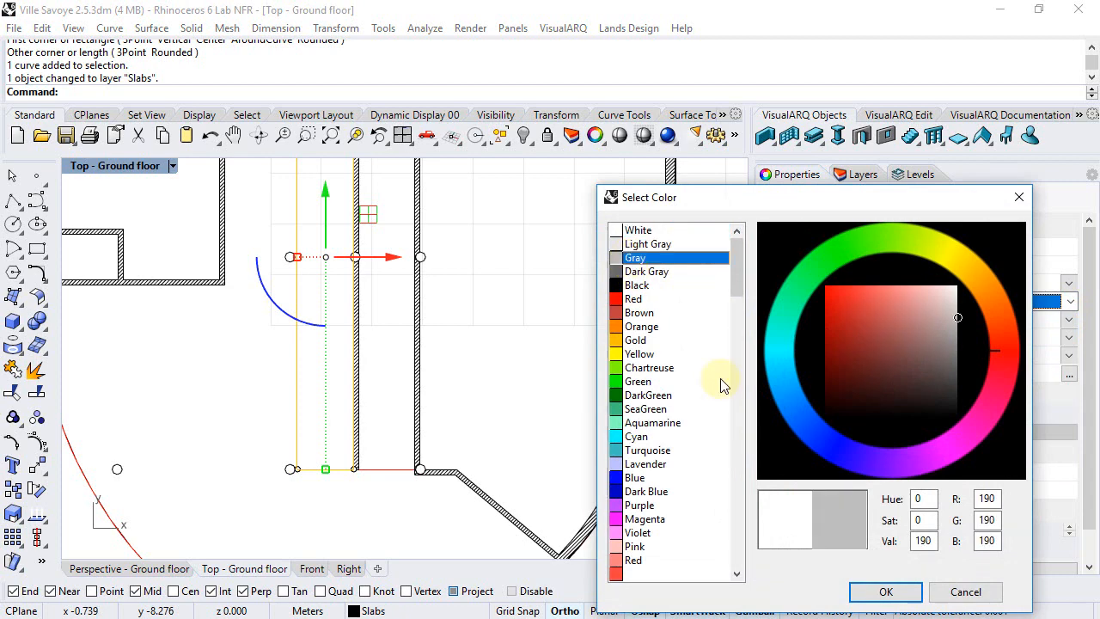